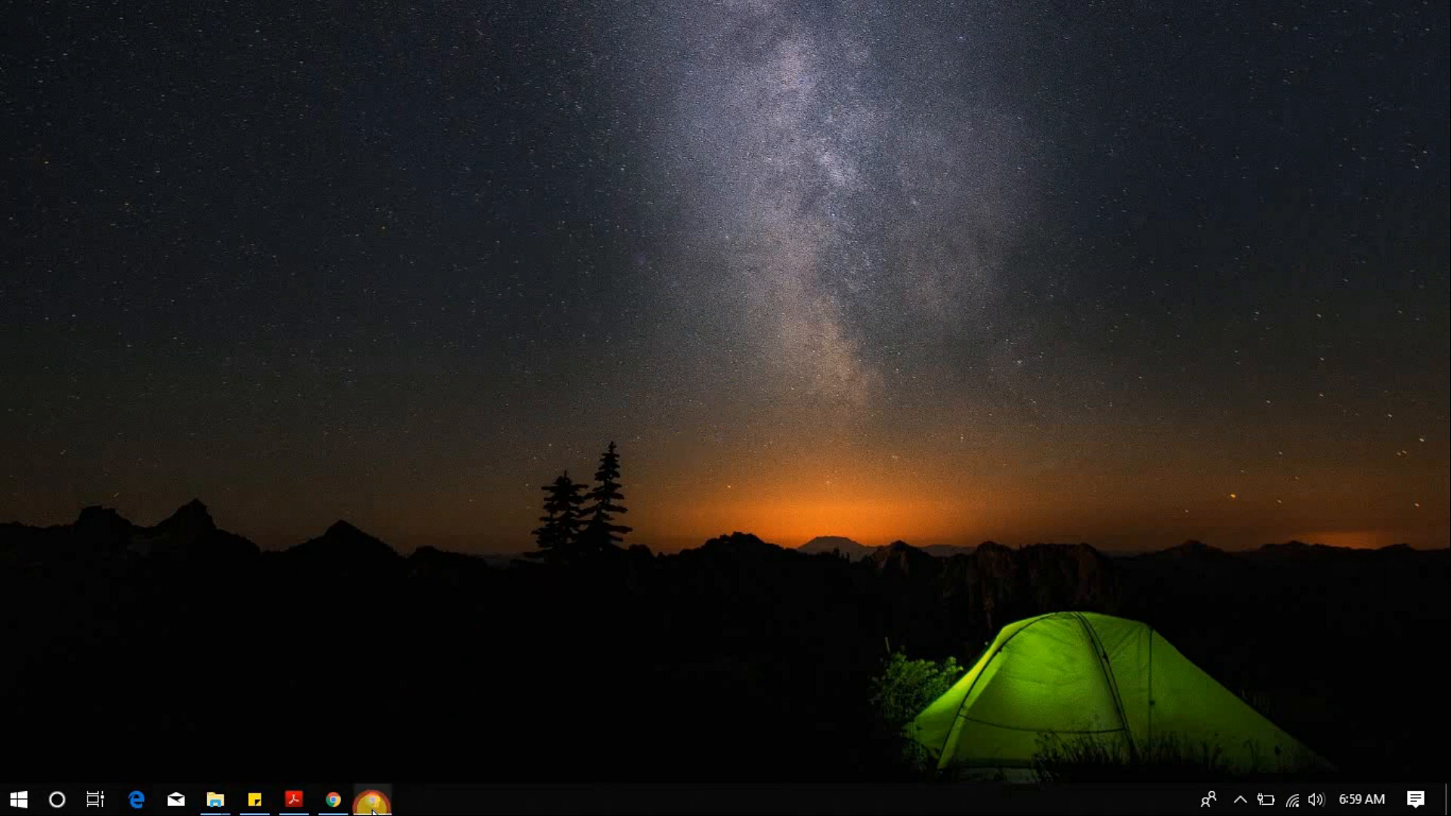
# Launch Chrome and go to facebook.com from the address bar.
pyautogui.click(372, 798)
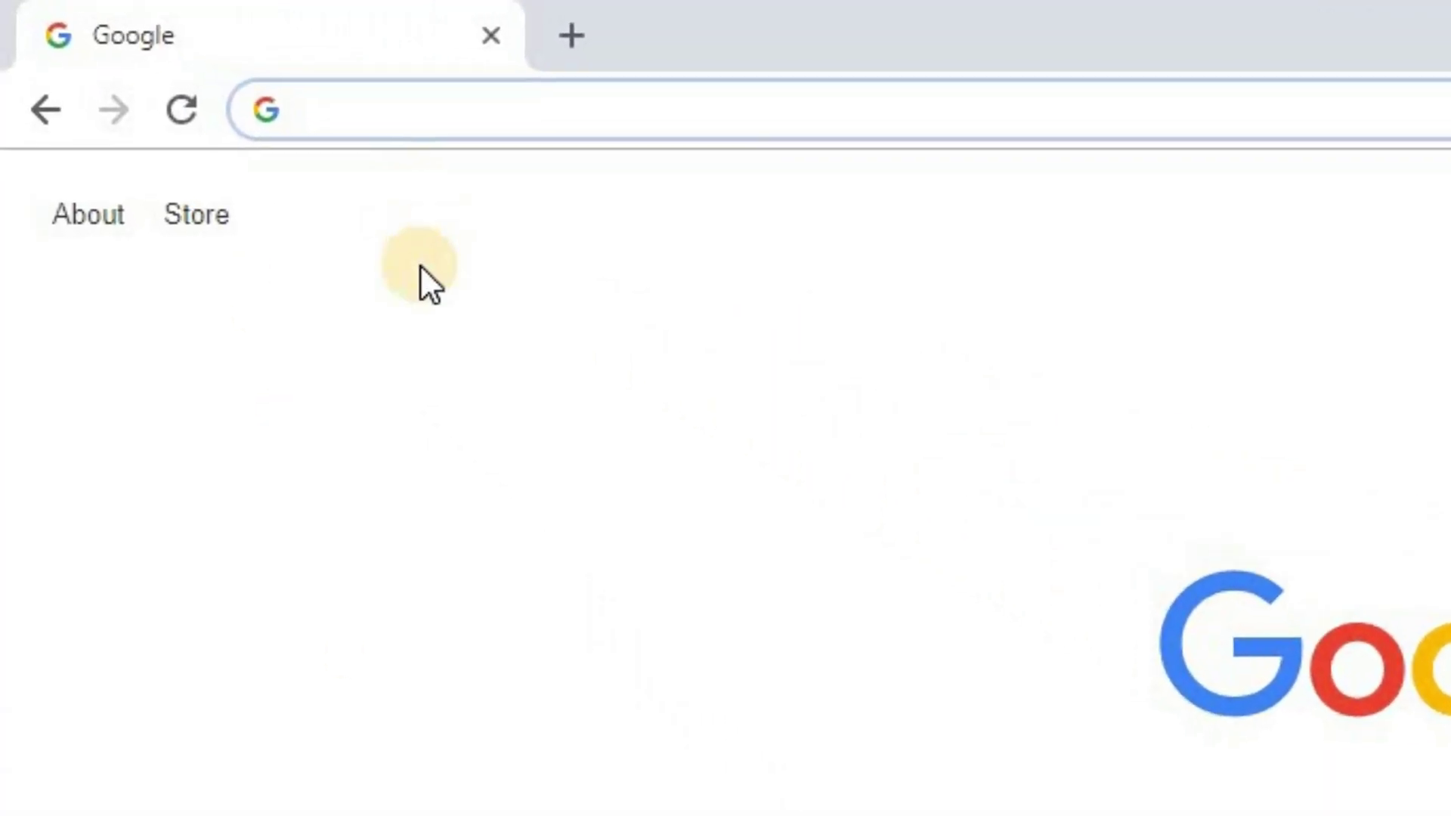
pyautogui.write('facebook')
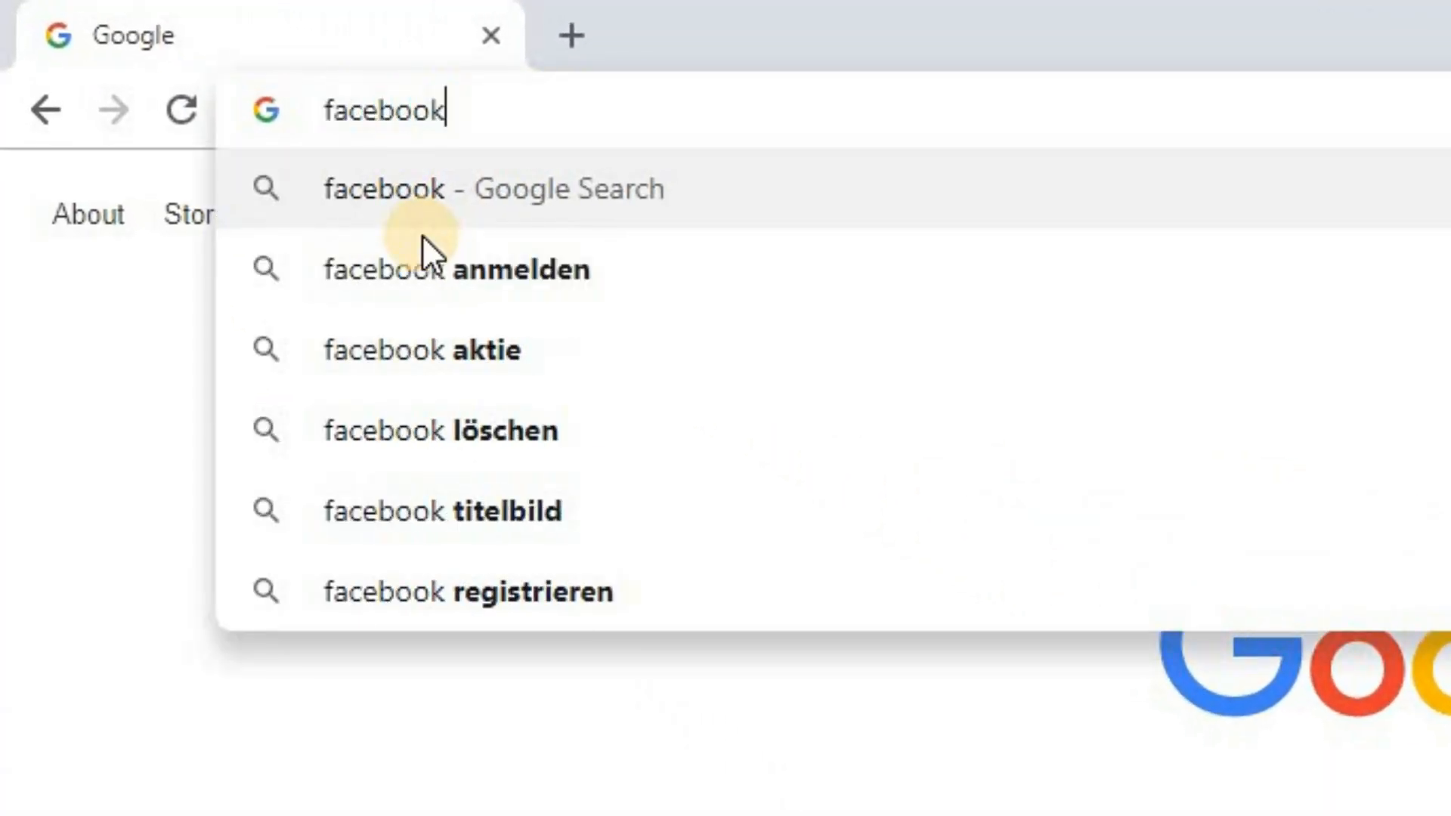
pyautogui.write('.com')
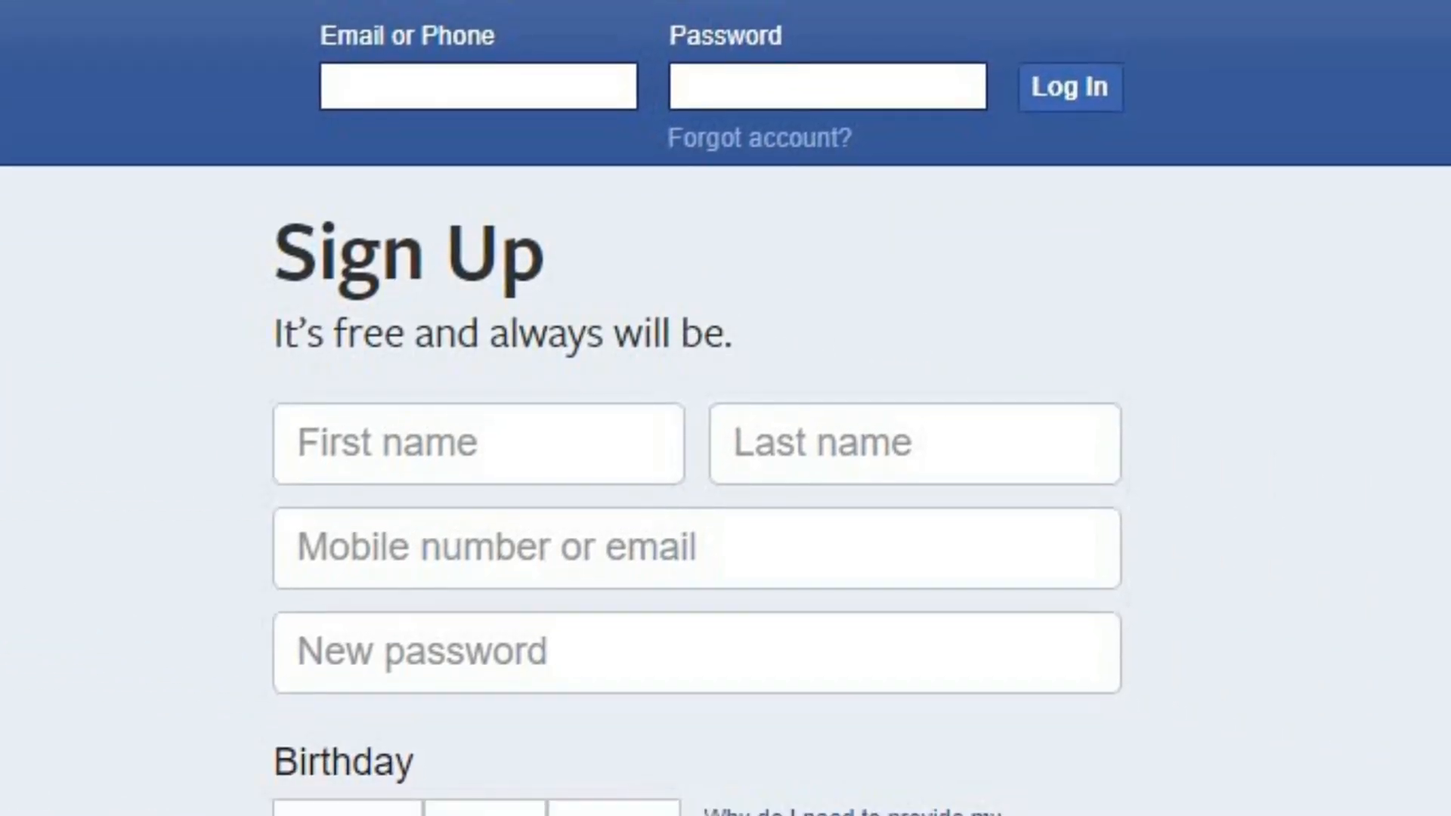
pyautogui.moveTo(816, 167)
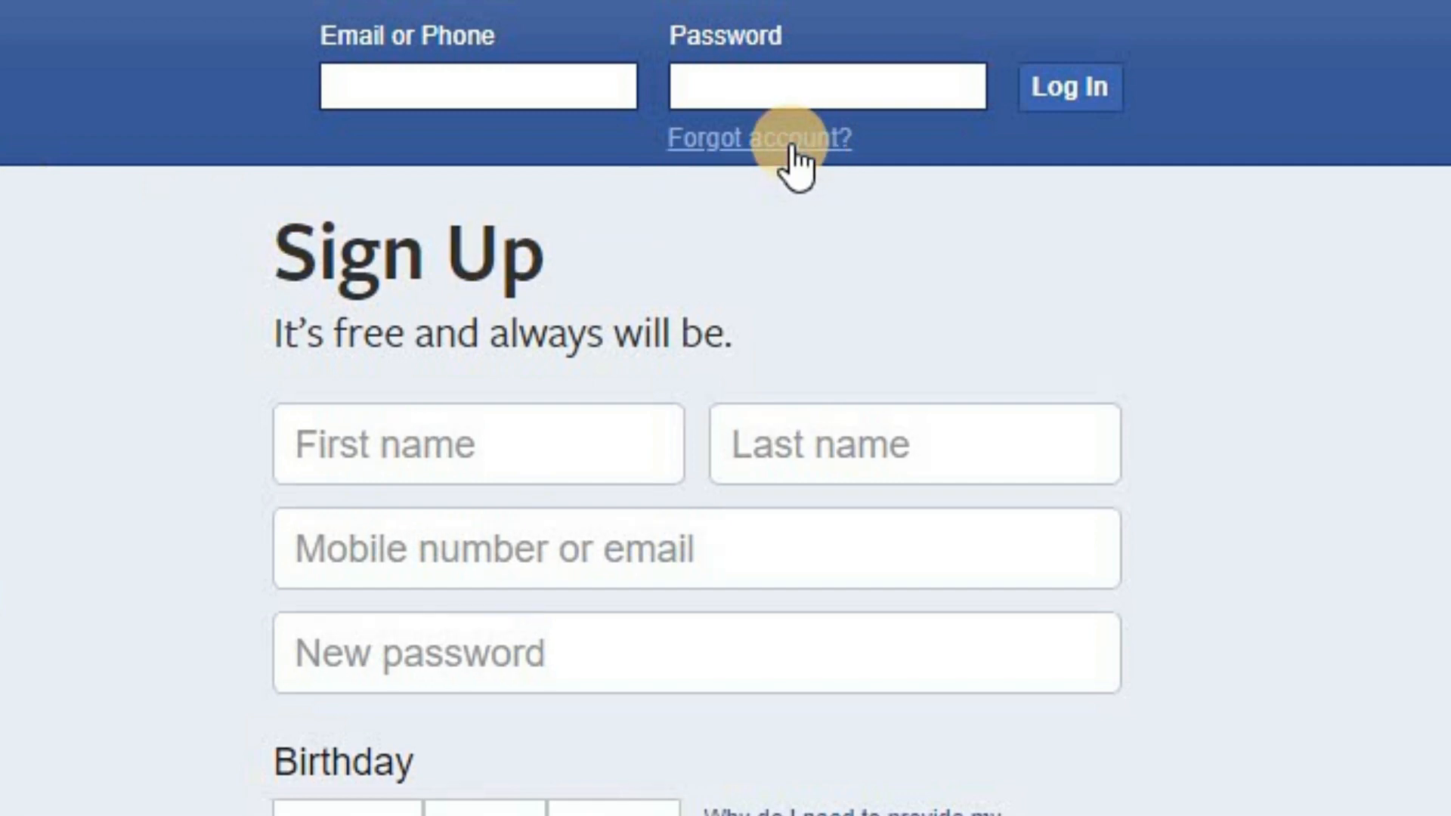
pyautogui.click(757, 139)
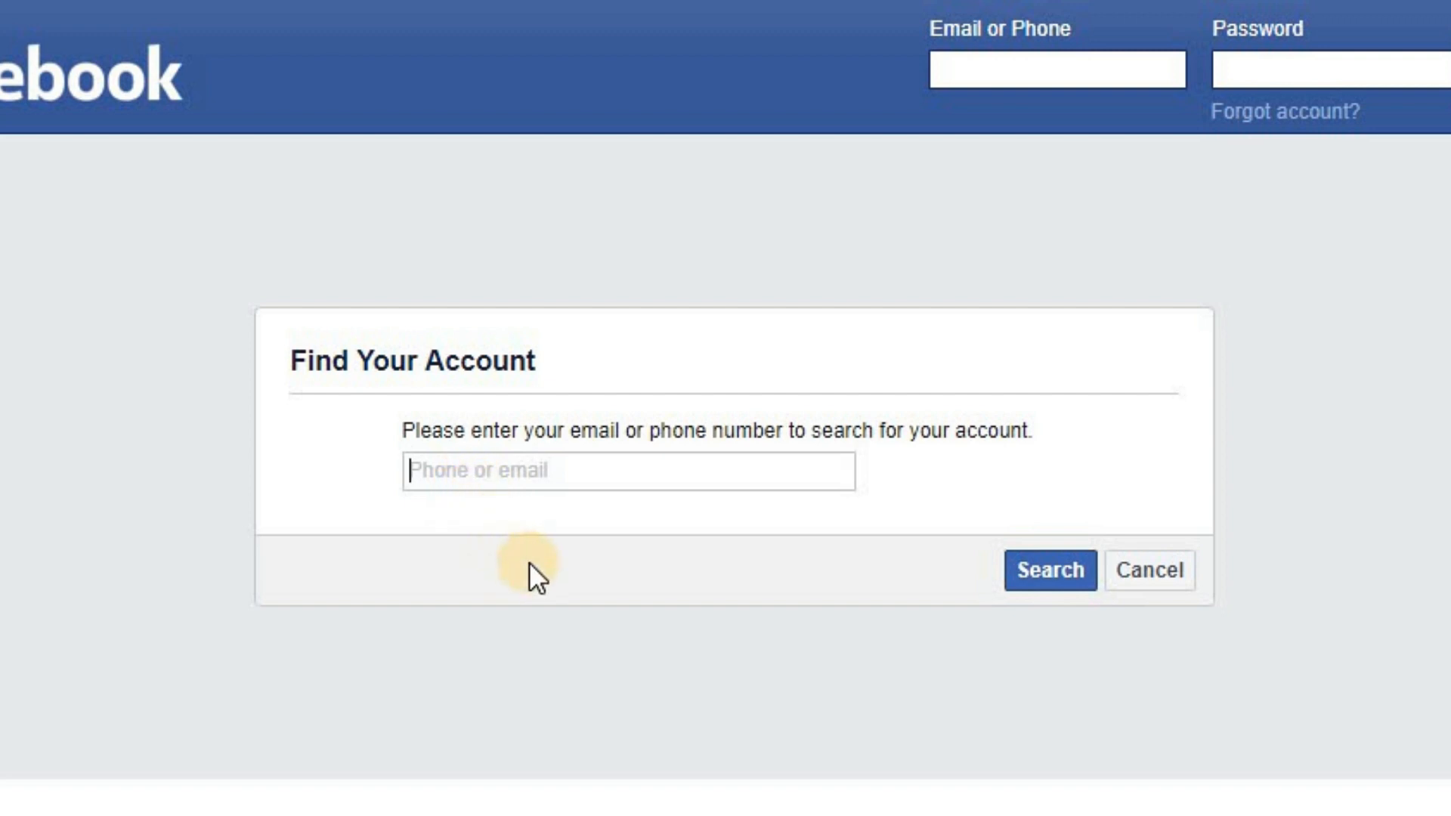
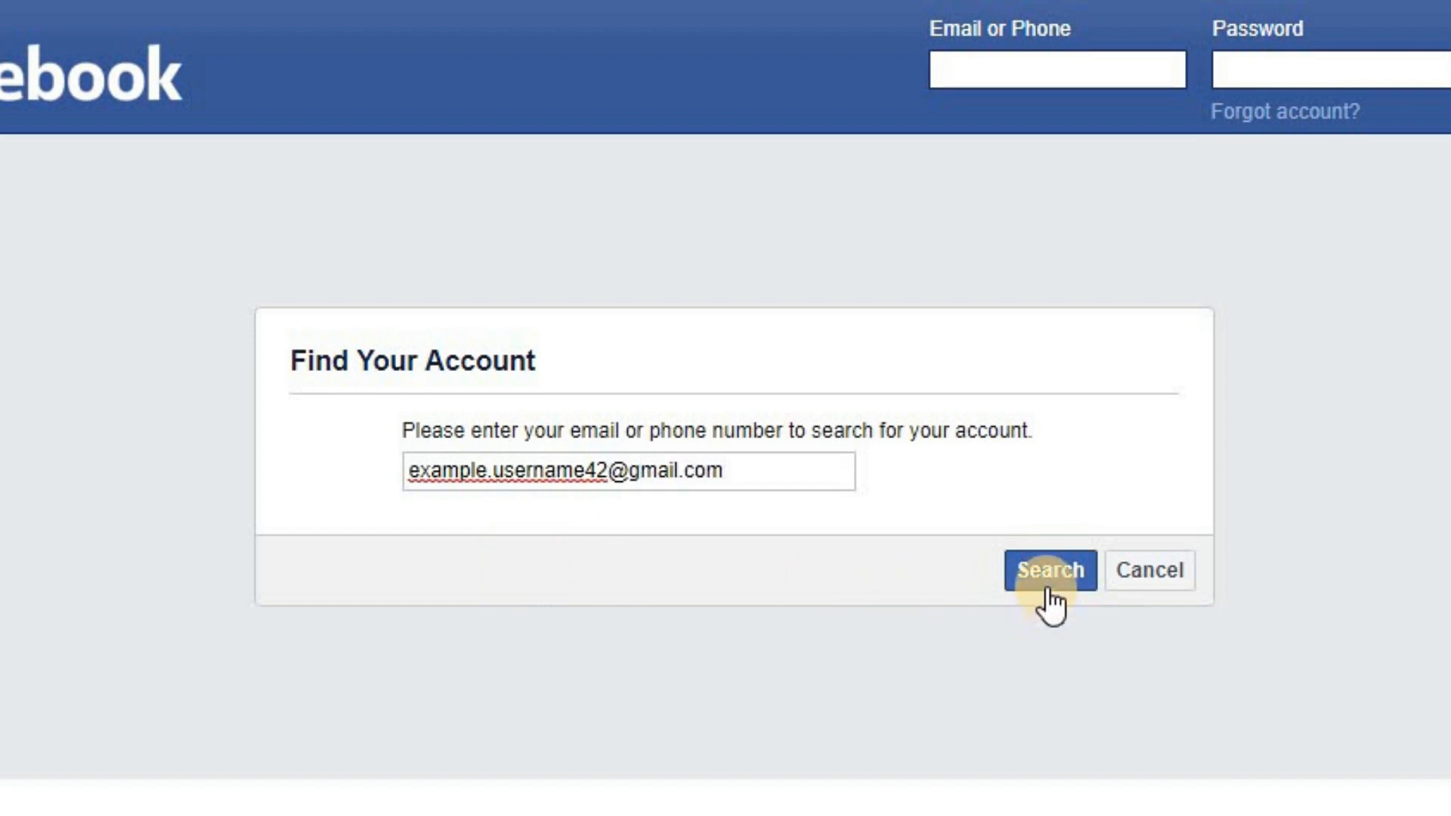
pyautogui.click(1044, 571)
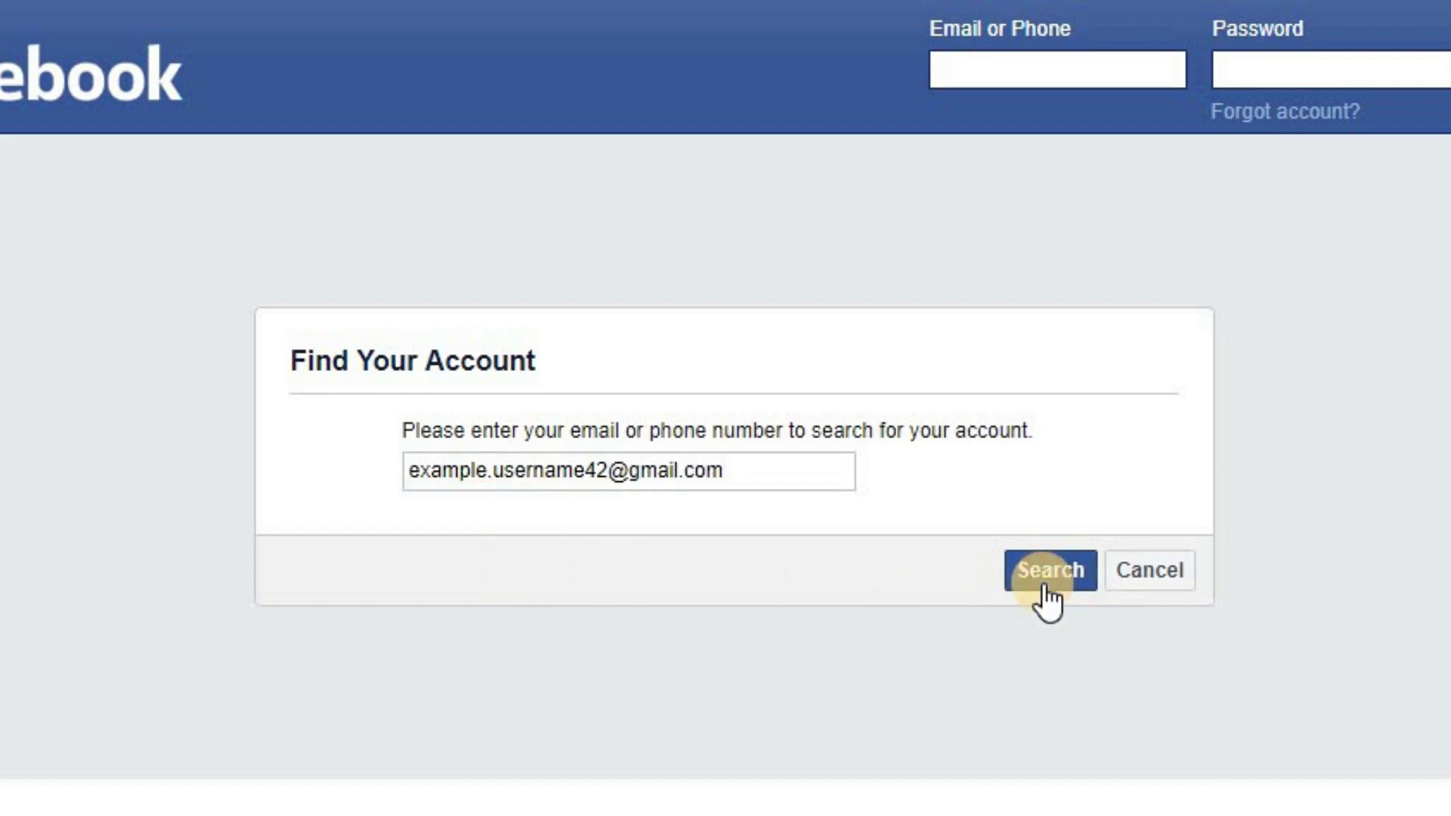
# Submit the search, select 'Use my Google account' as the reset method and continue.
pyautogui.click(1050, 569)
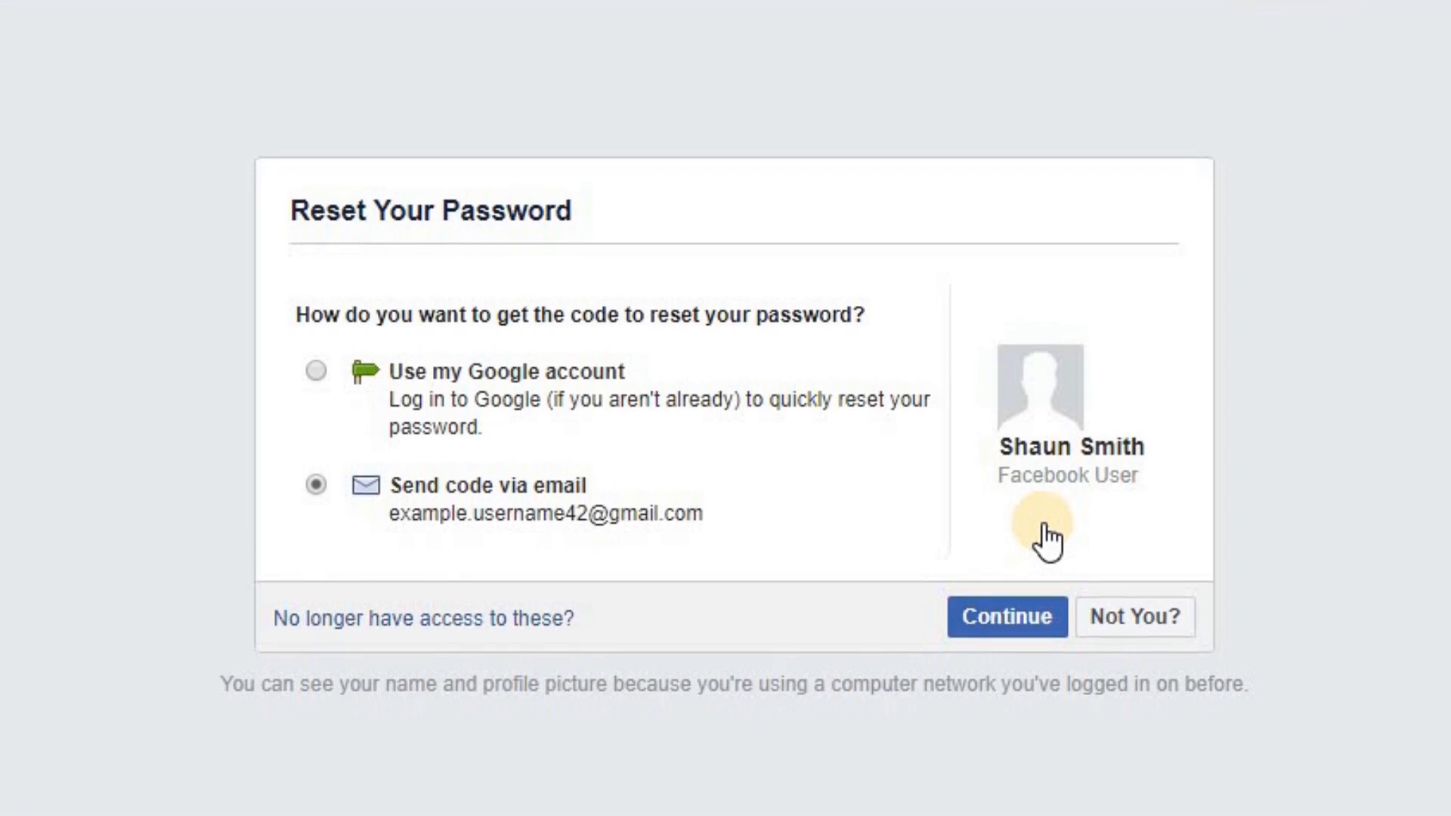
pyautogui.moveTo(632, 398)
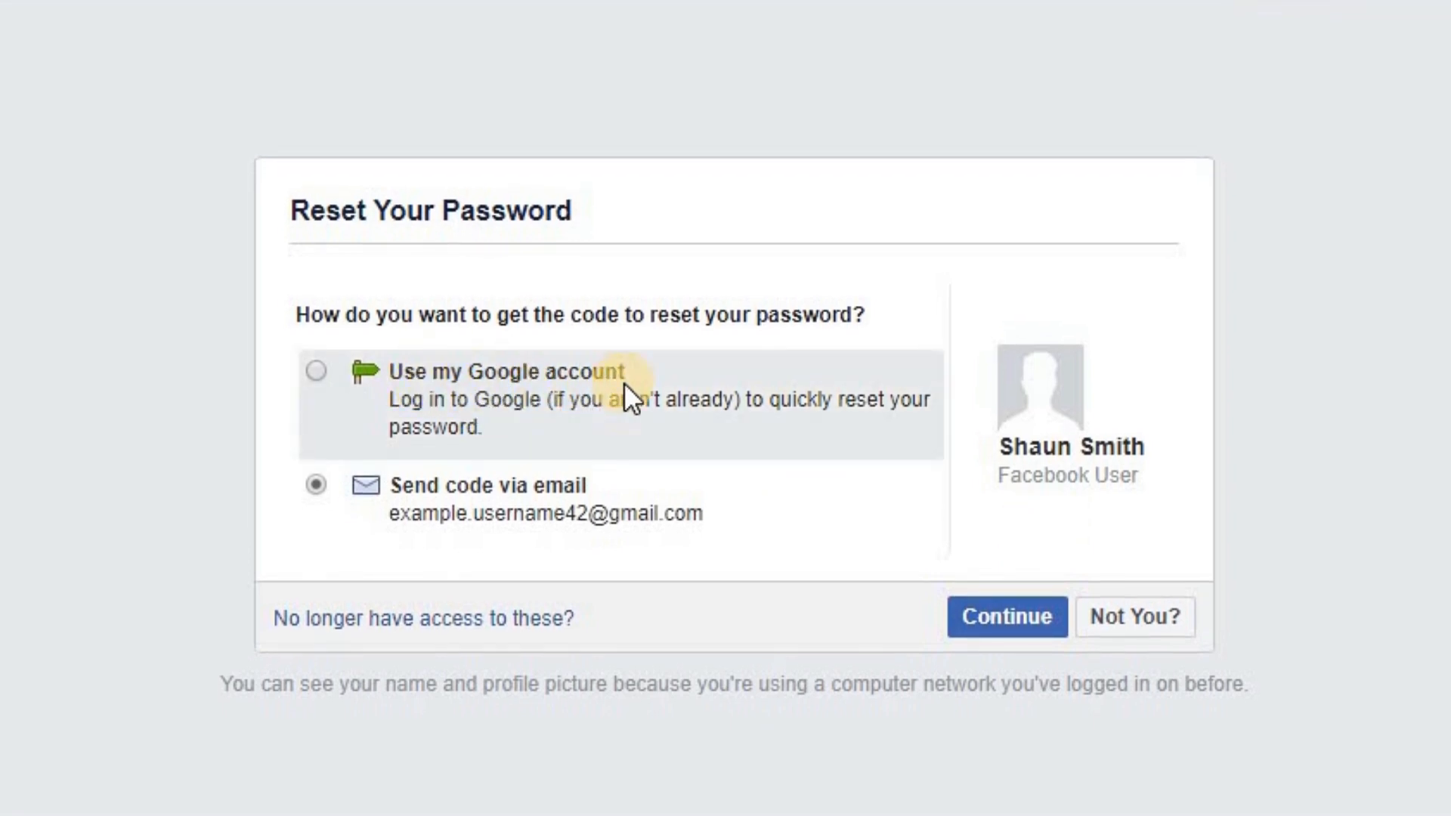
pyautogui.moveTo(388, 500)
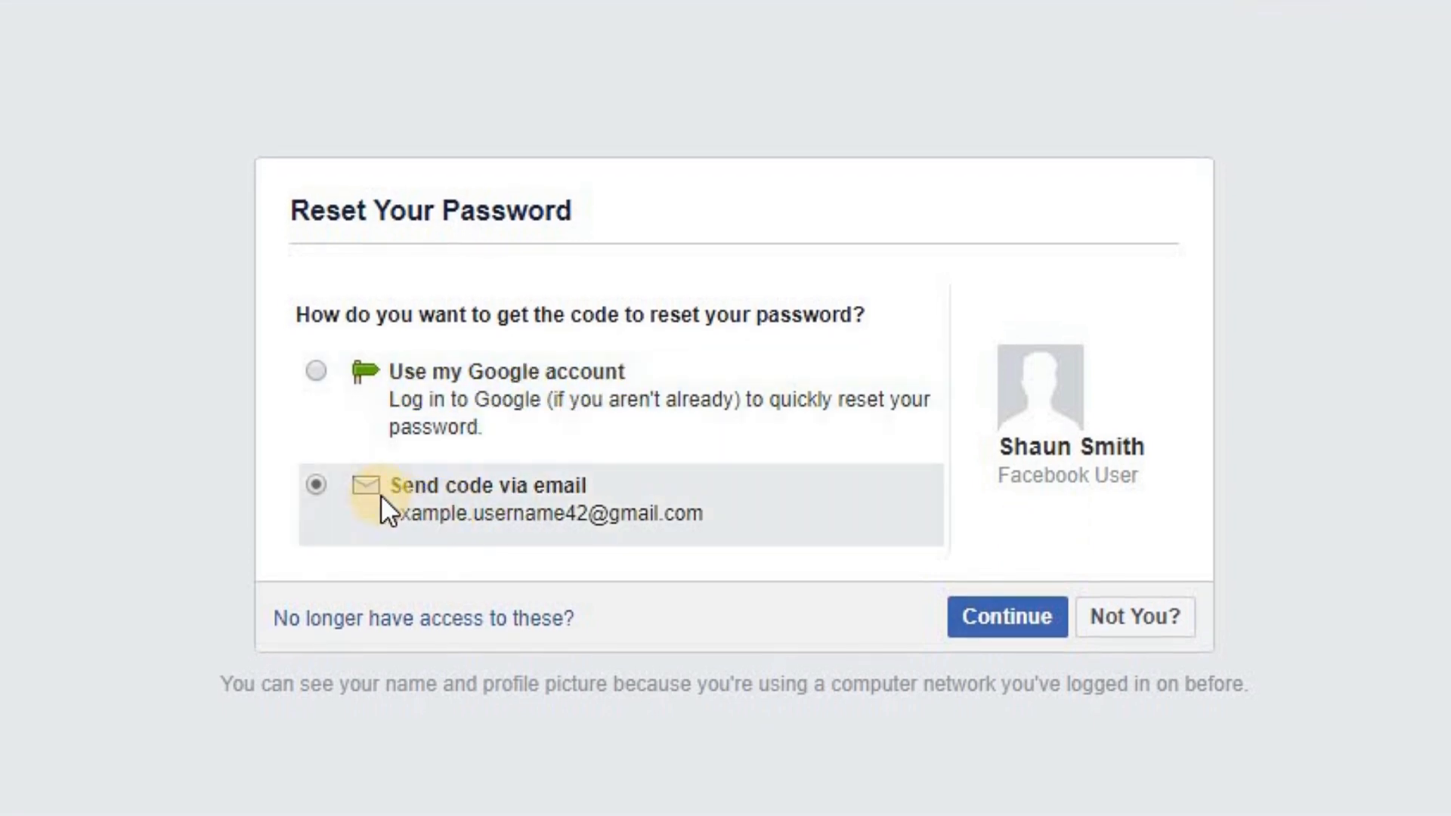
pyautogui.moveTo(357, 393)
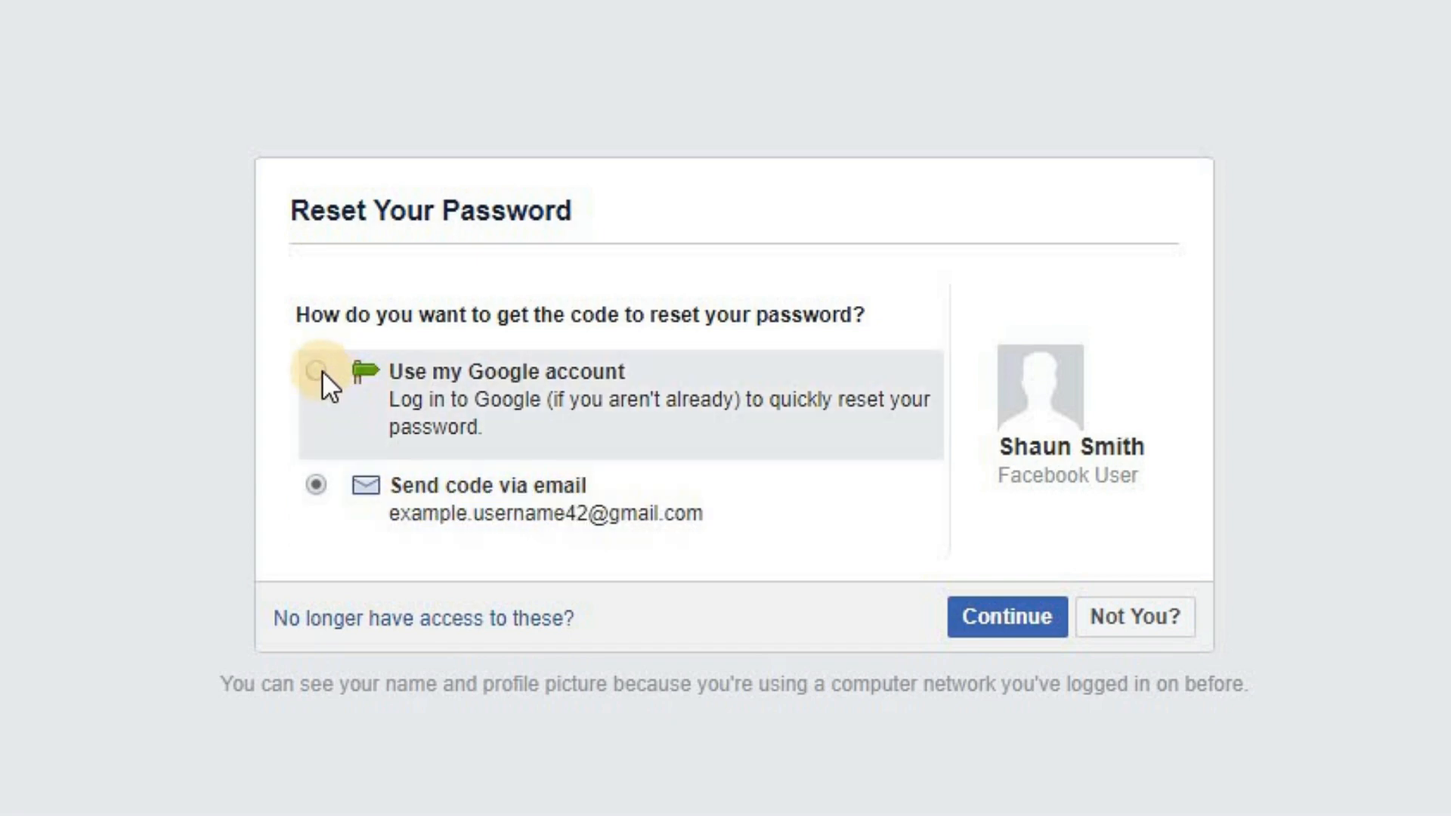
pyautogui.click(315, 372)
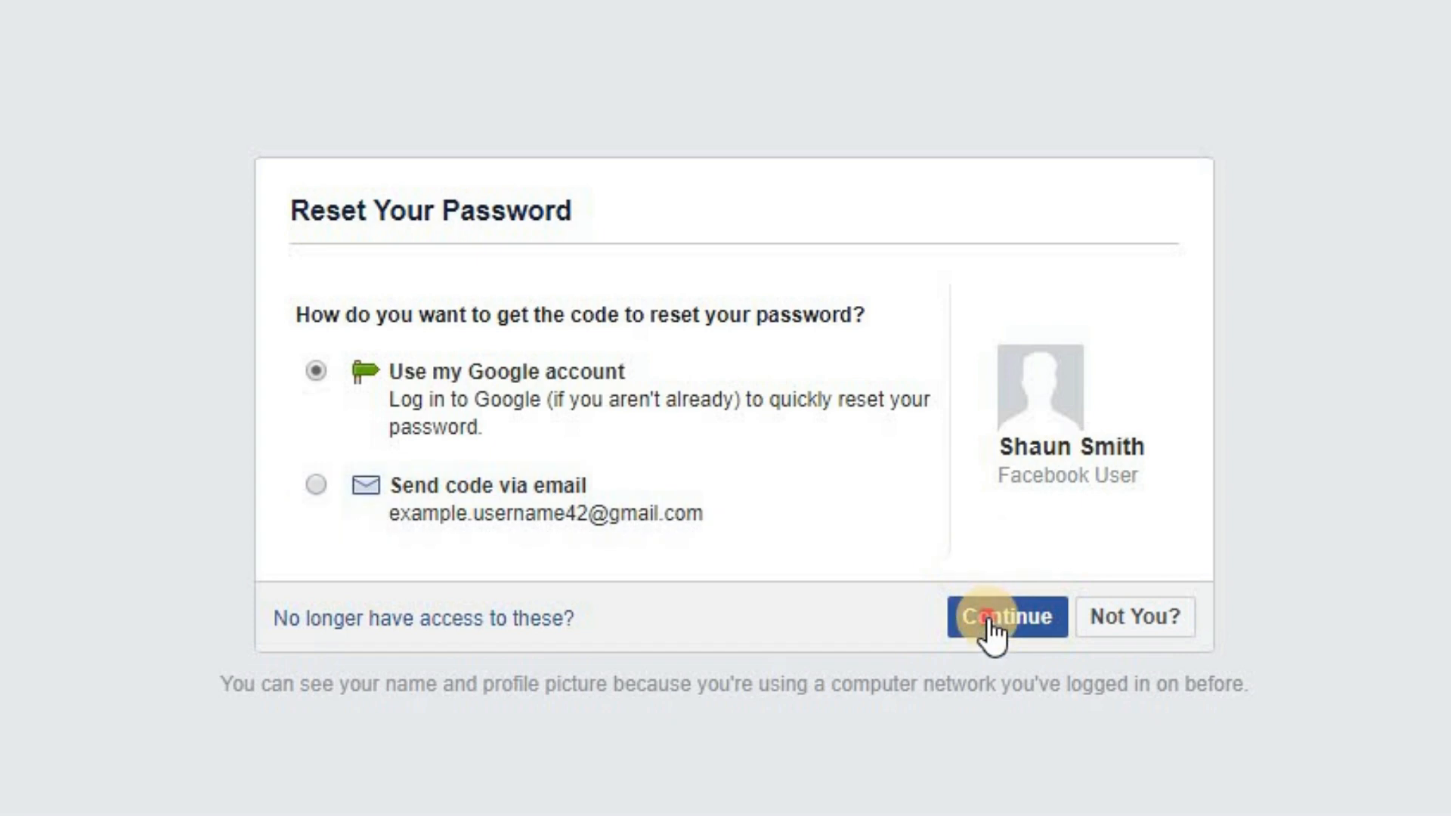
pyautogui.click(1007, 616)
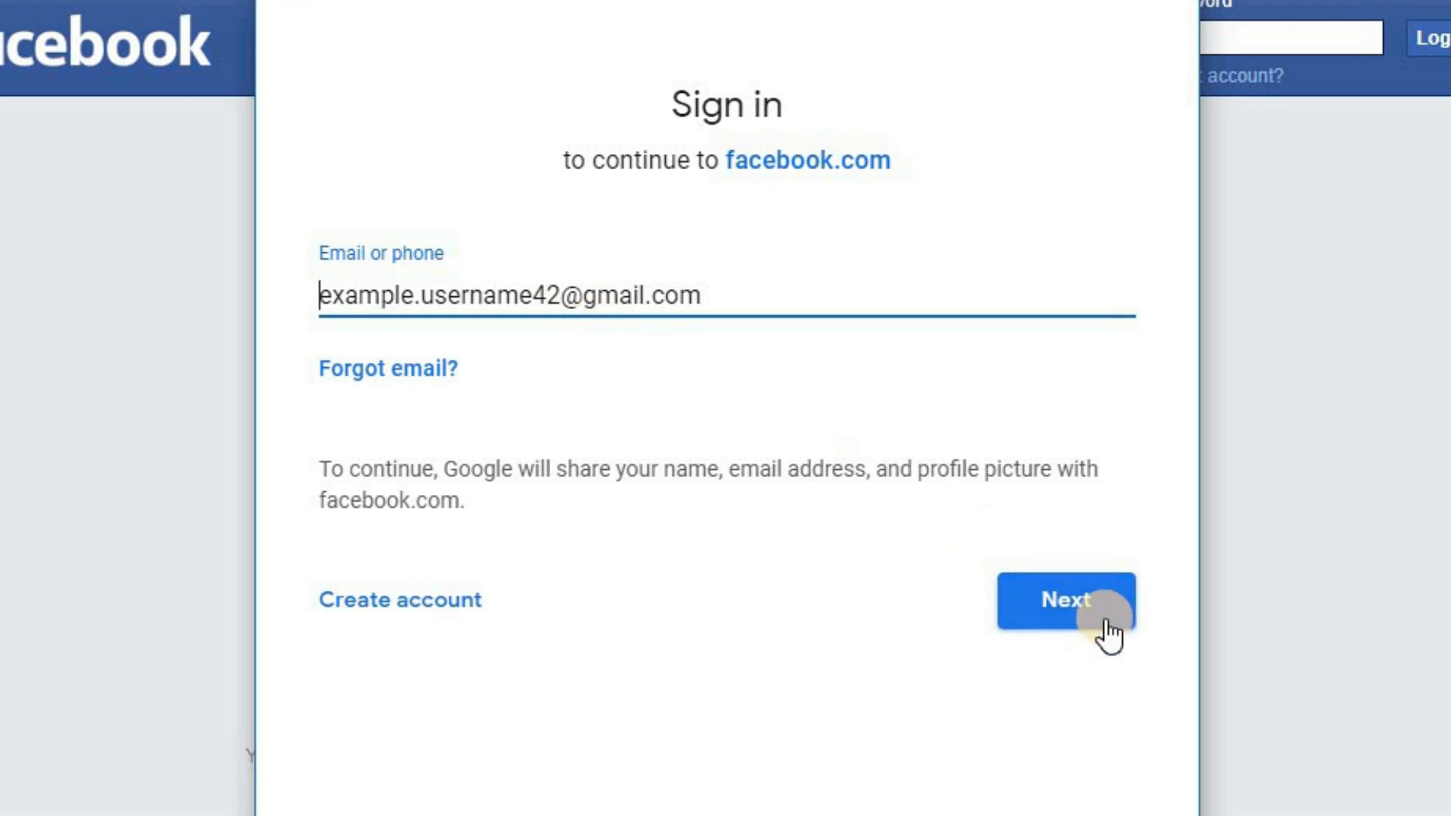
# Accept the prefilled Google email, enter the Google password and finish signing in.
pyautogui.click(1065, 600)
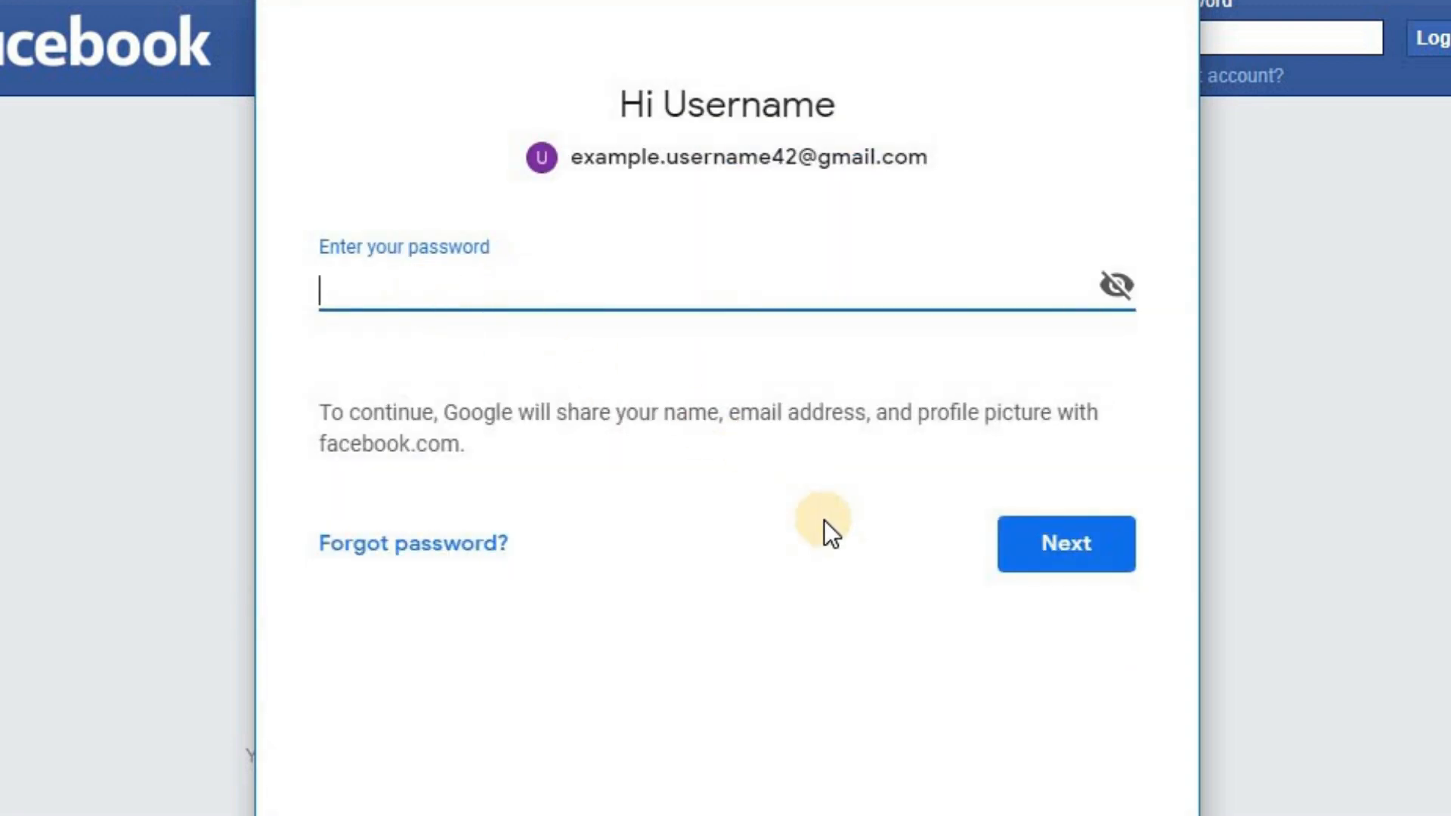
pyautogui.write('password')
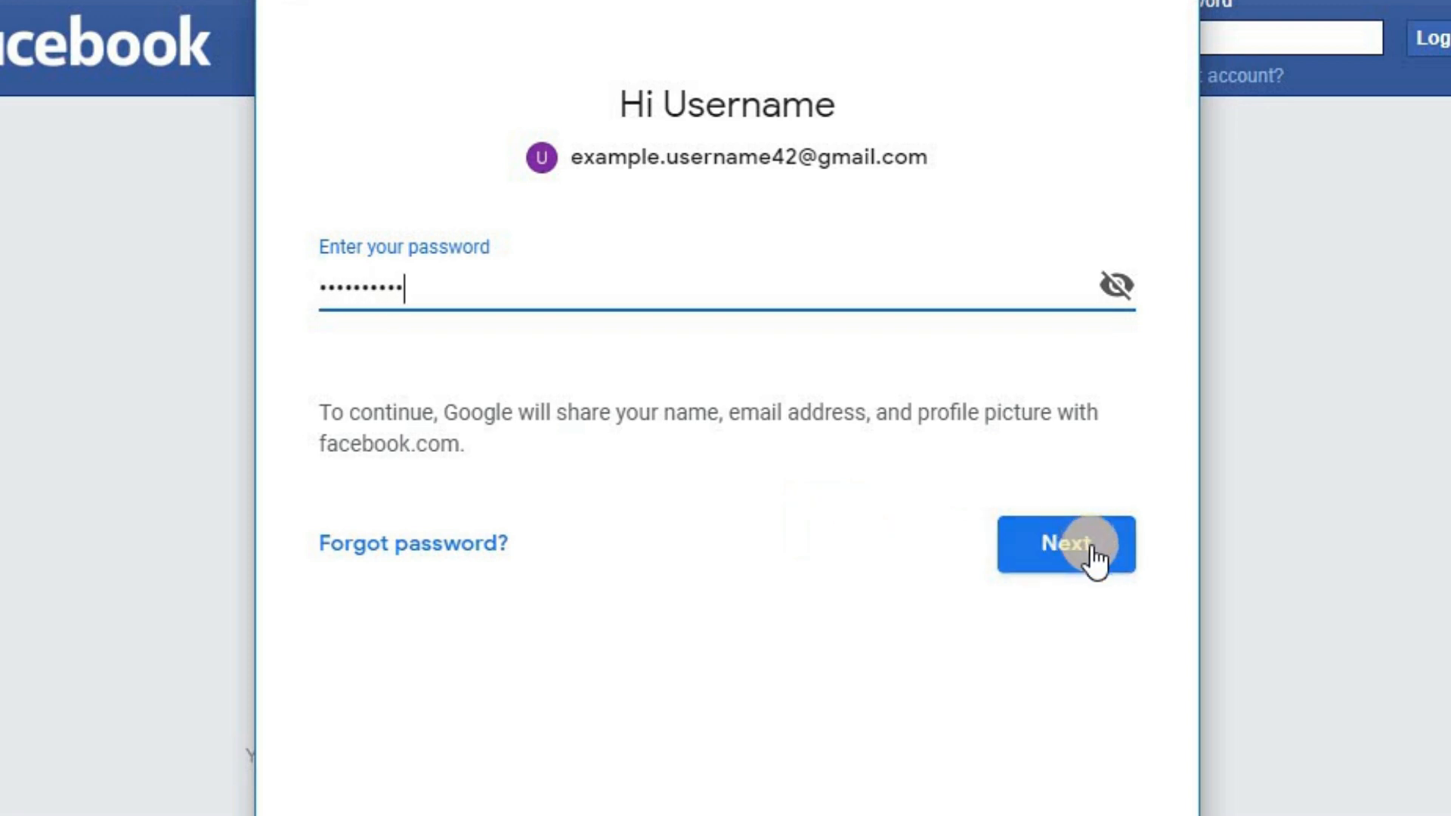
pyautogui.click(1066, 543)
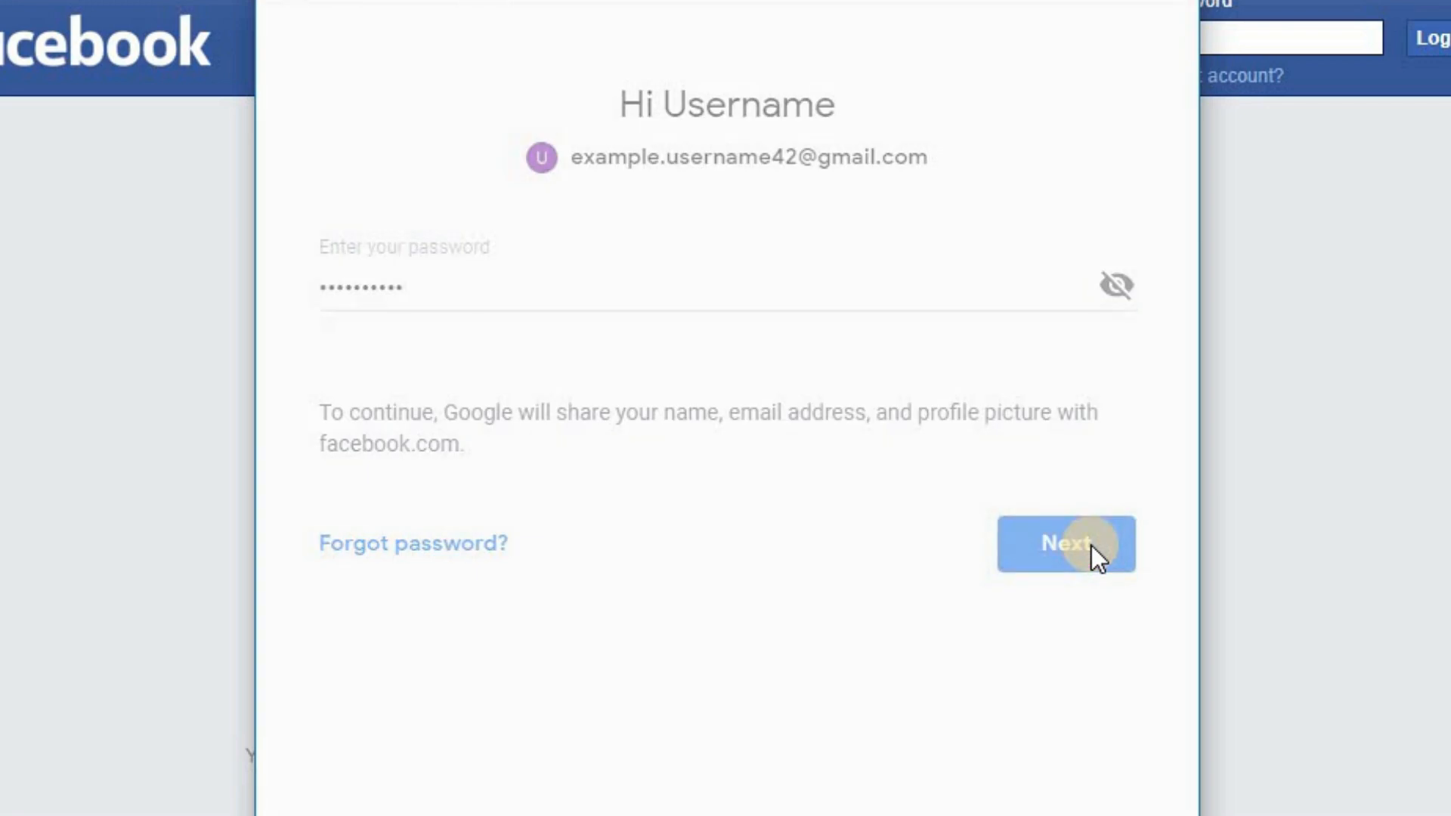
pyautogui.click(1065, 542)
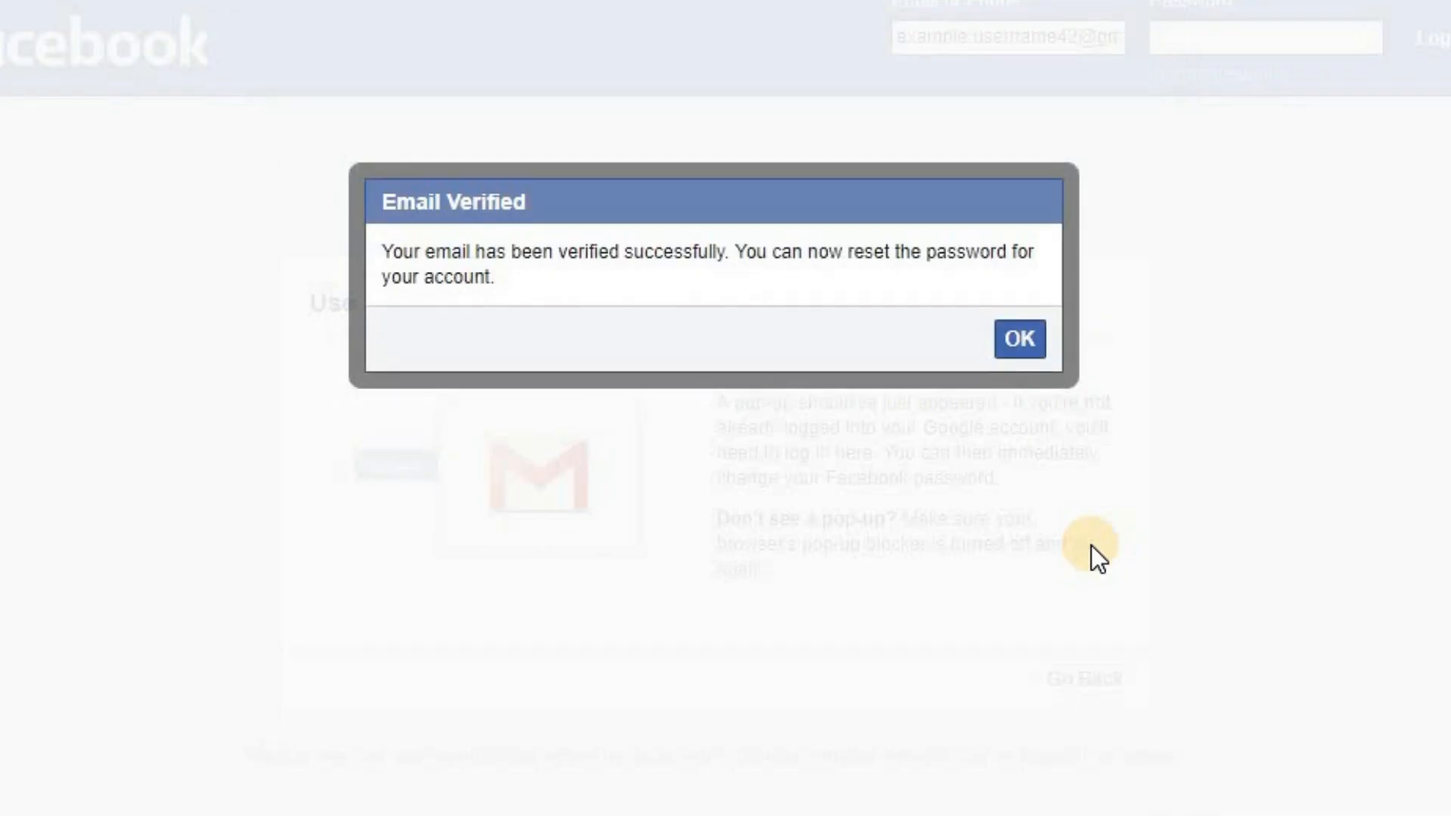
pyautogui.moveTo(875, 261)
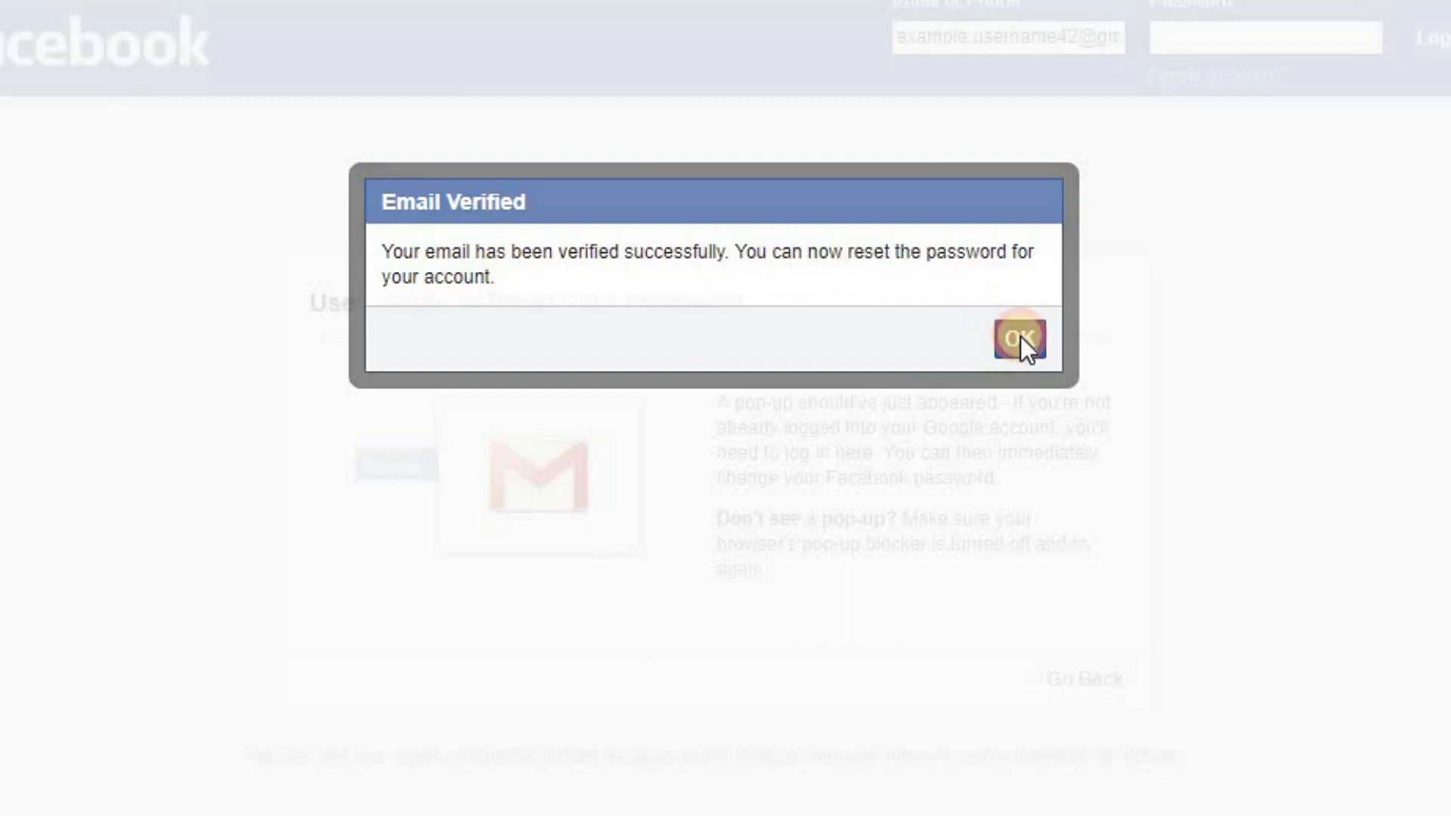
# Dismiss the Email Verified dialog with OK to reach Choose a New Password.
pyautogui.click(1018, 337)
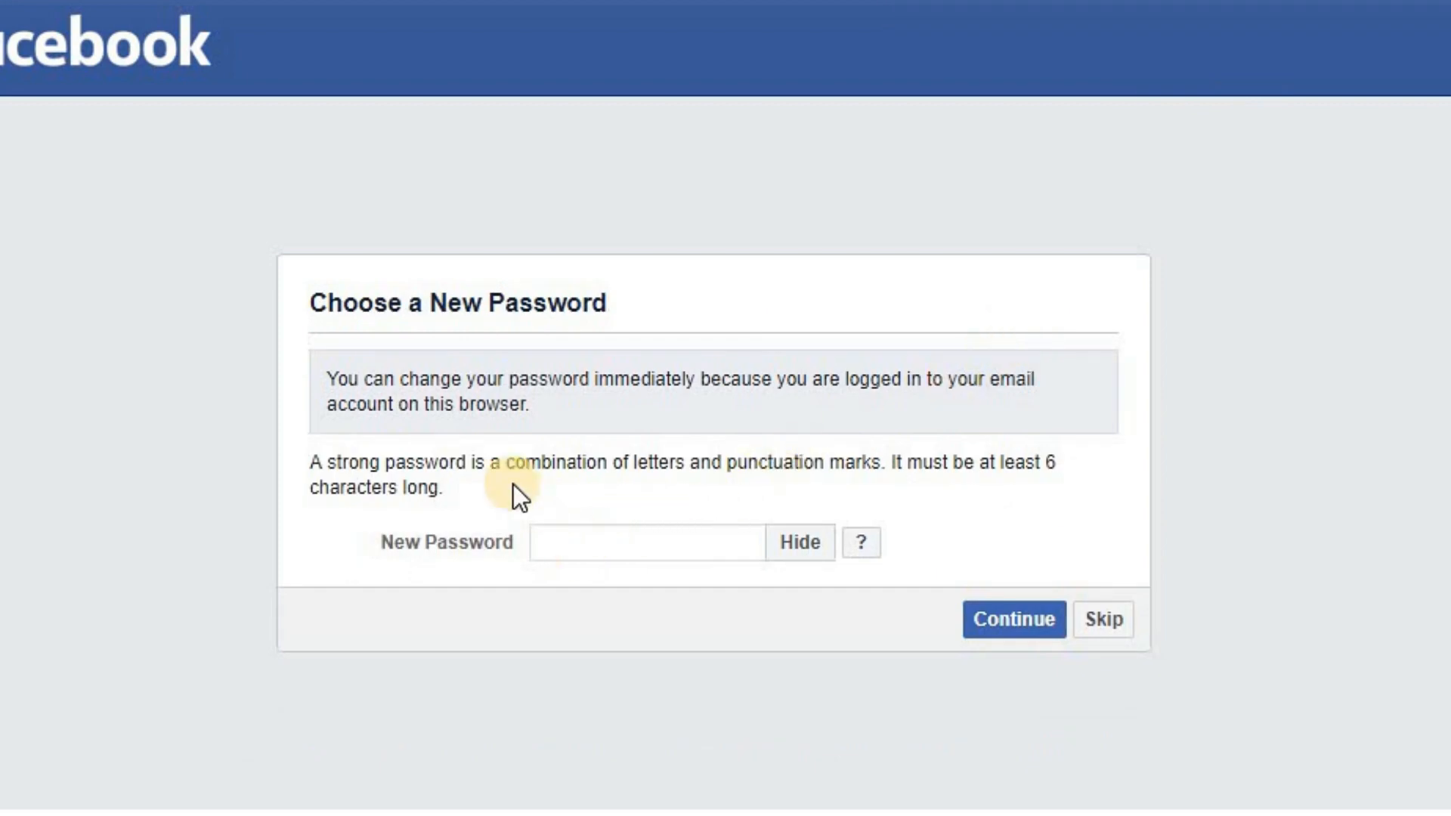
pyautogui.moveTo(508, 405)
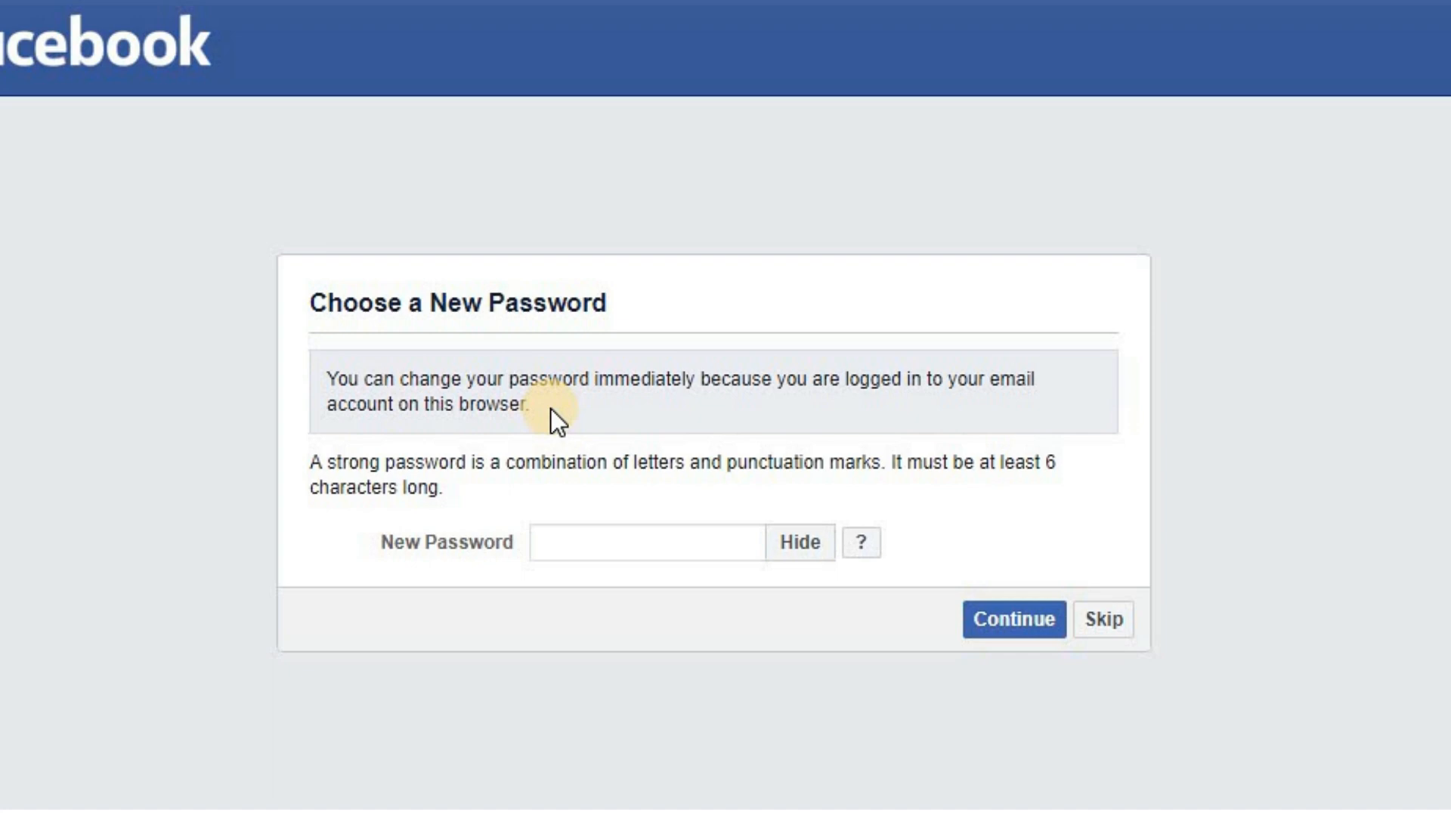
pyautogui.moveTo(585, 467)
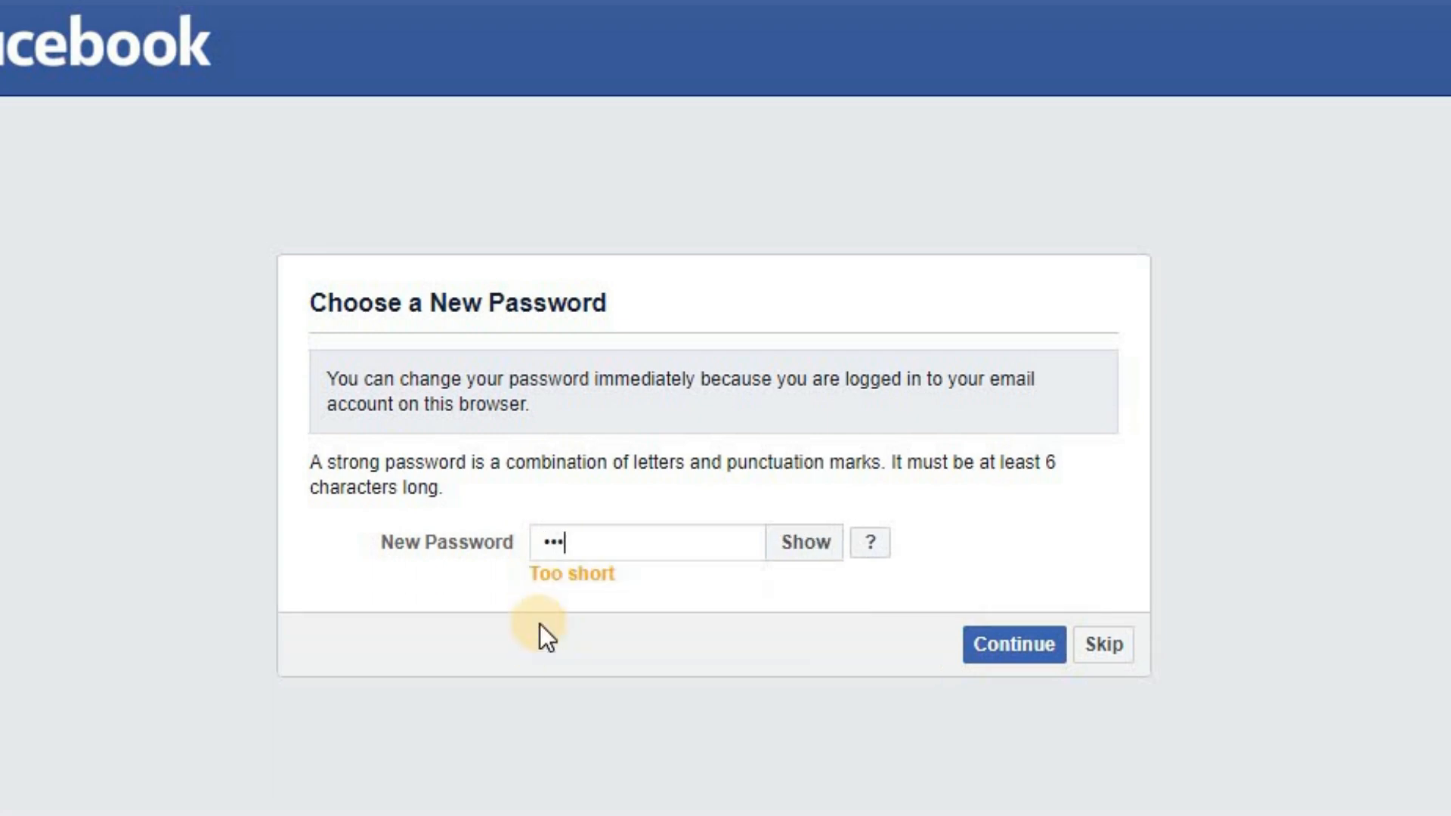
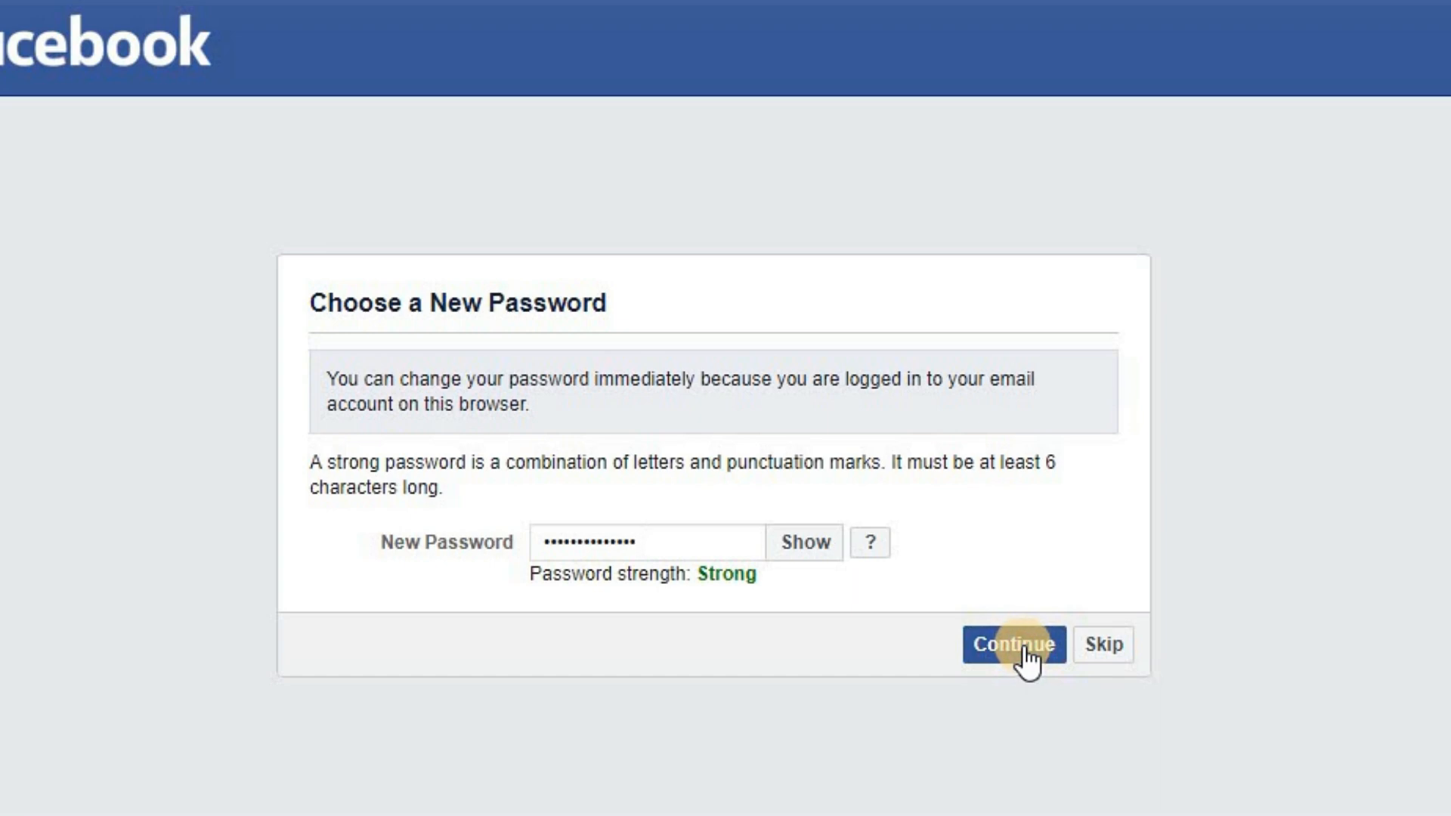
# Save the new password and finish with 'Stay logged in' on other devices kept.
pyautogui.click(1012, 646)
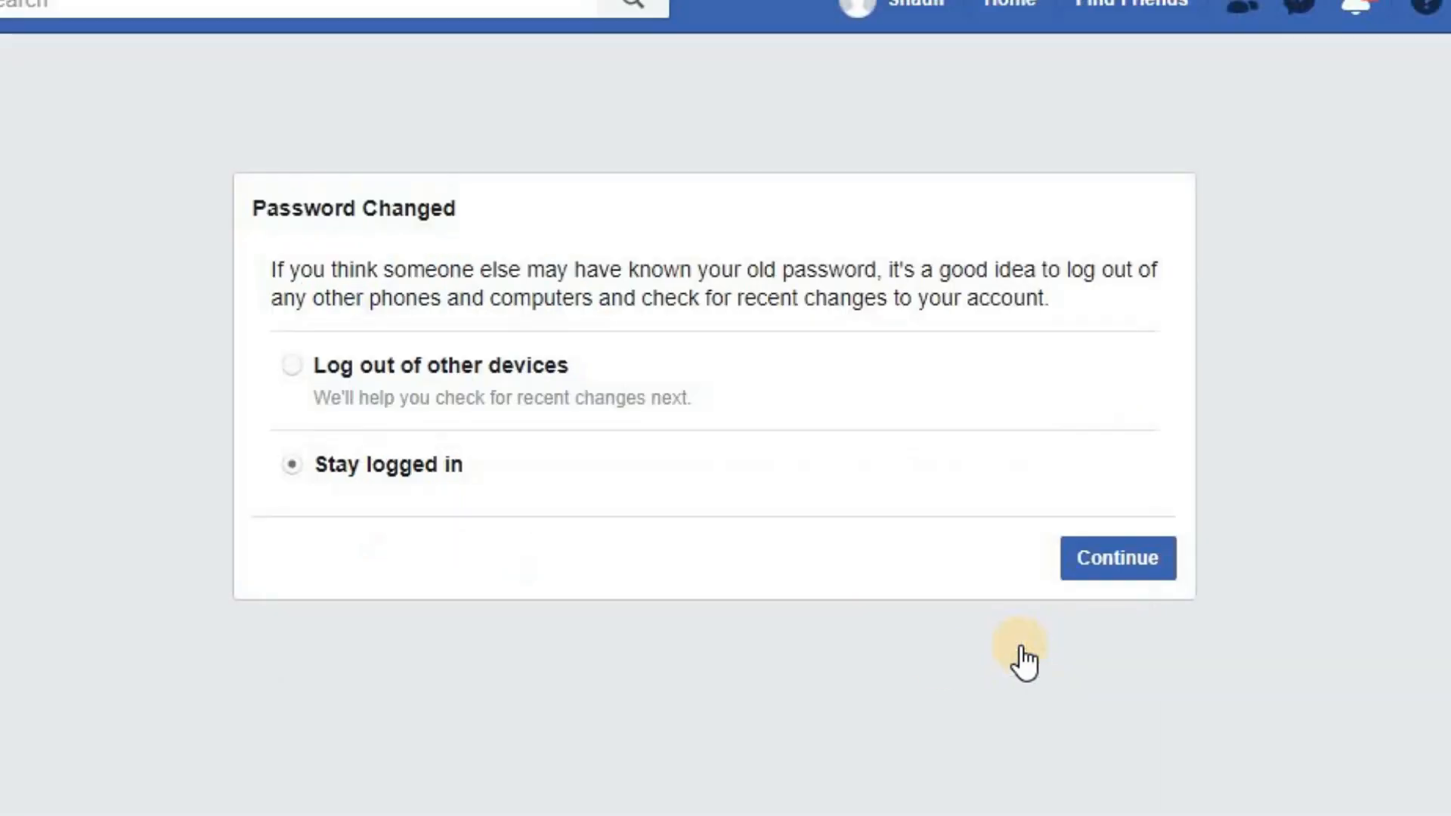
pyautogui.moveTo(440, 519)
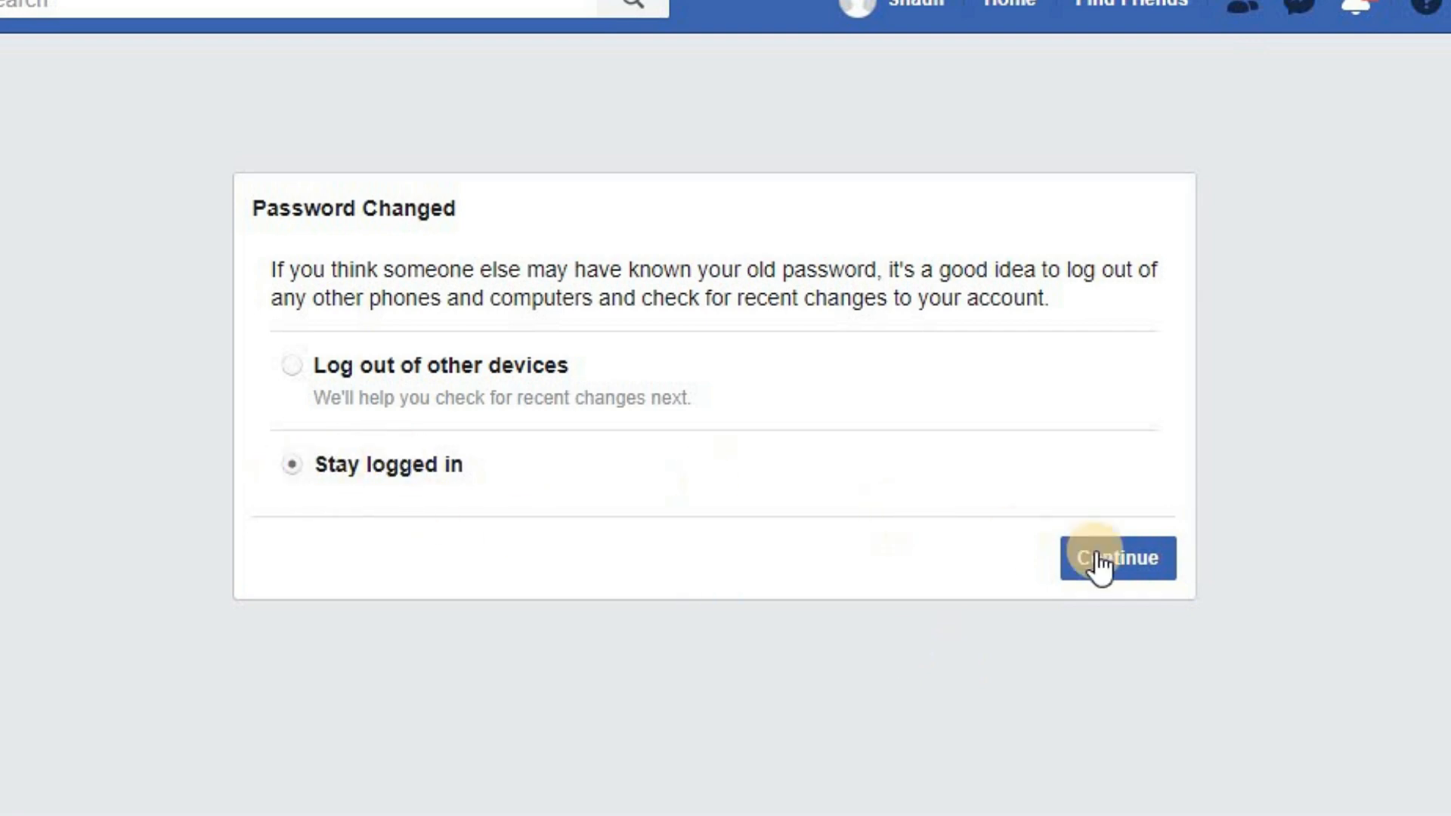
pyautogui.moveTo(1151, 574)
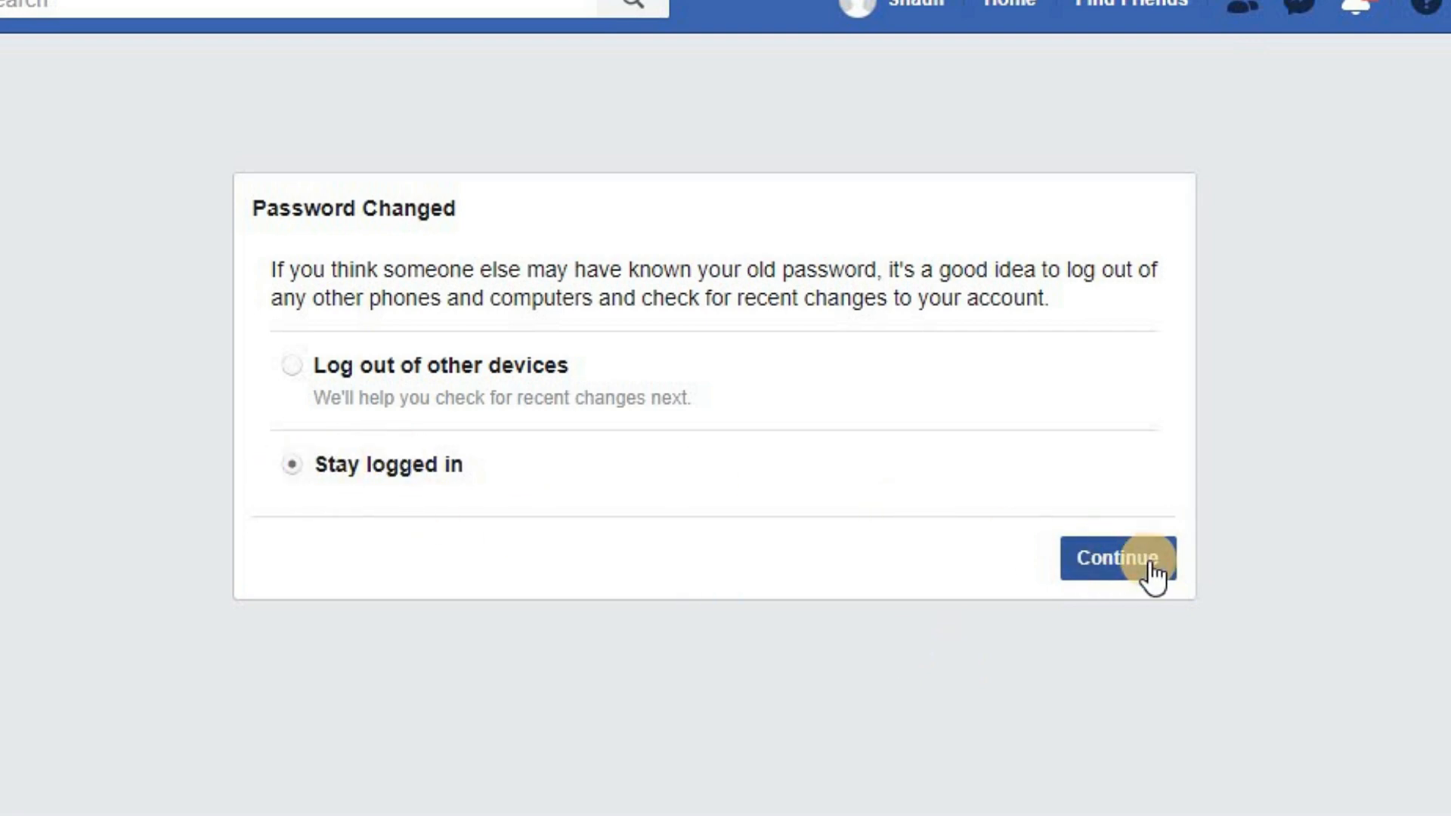
pyautogui.click(1117, 557)
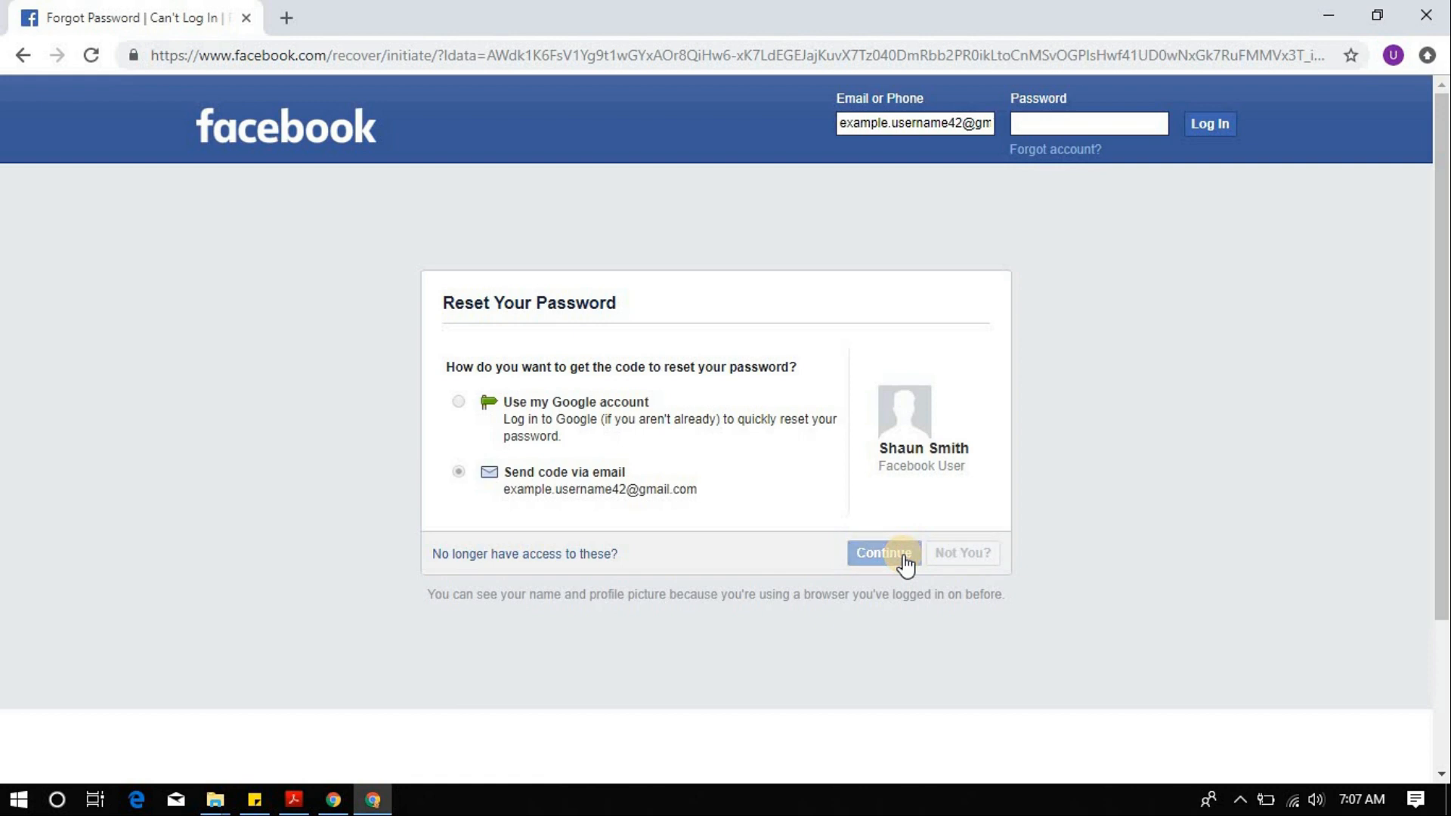
pyautogui.click(881, 553)
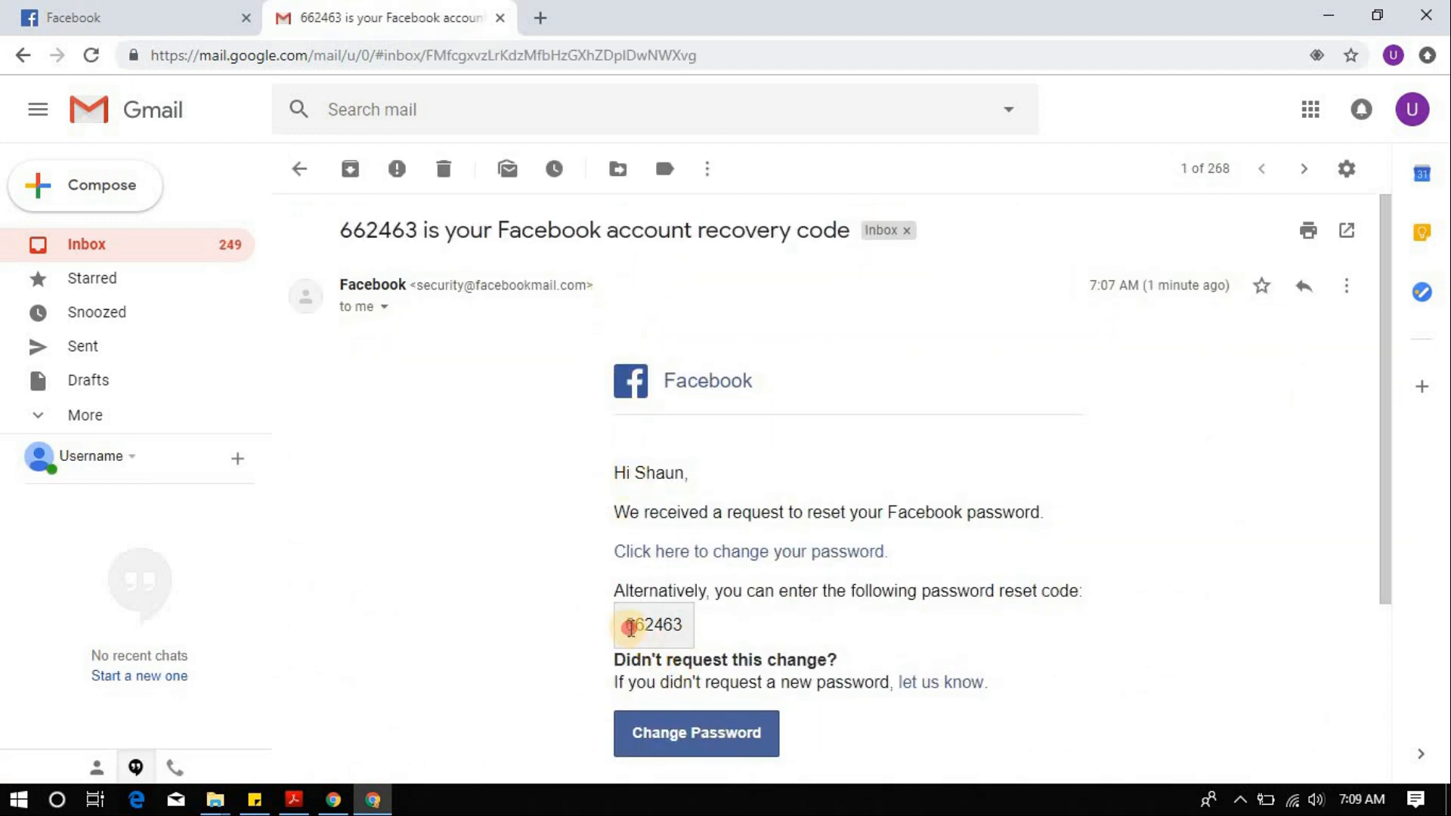
pyautogui.rightClick(653, 624)
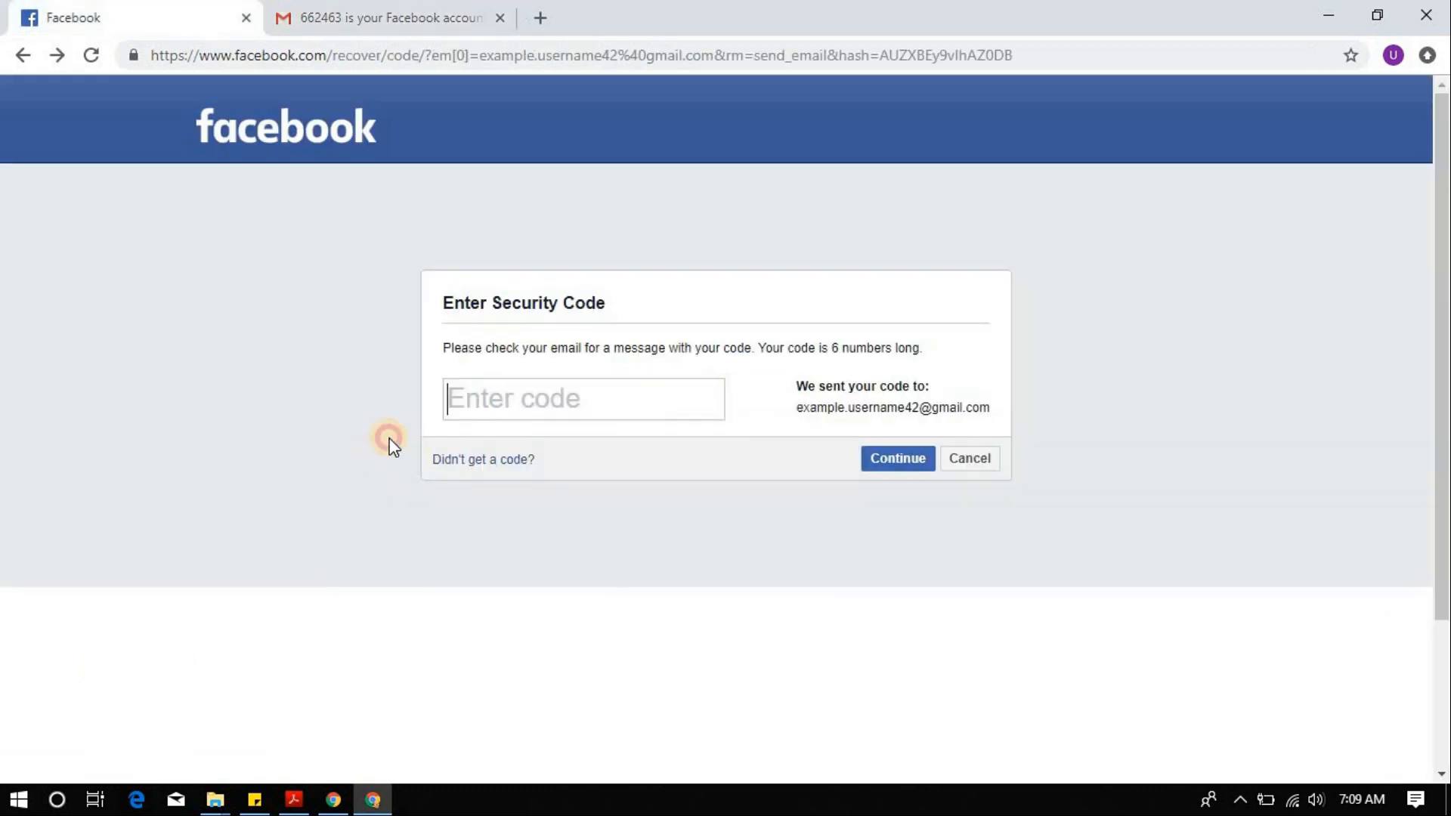
pyautogui.rightClick(580, 397)
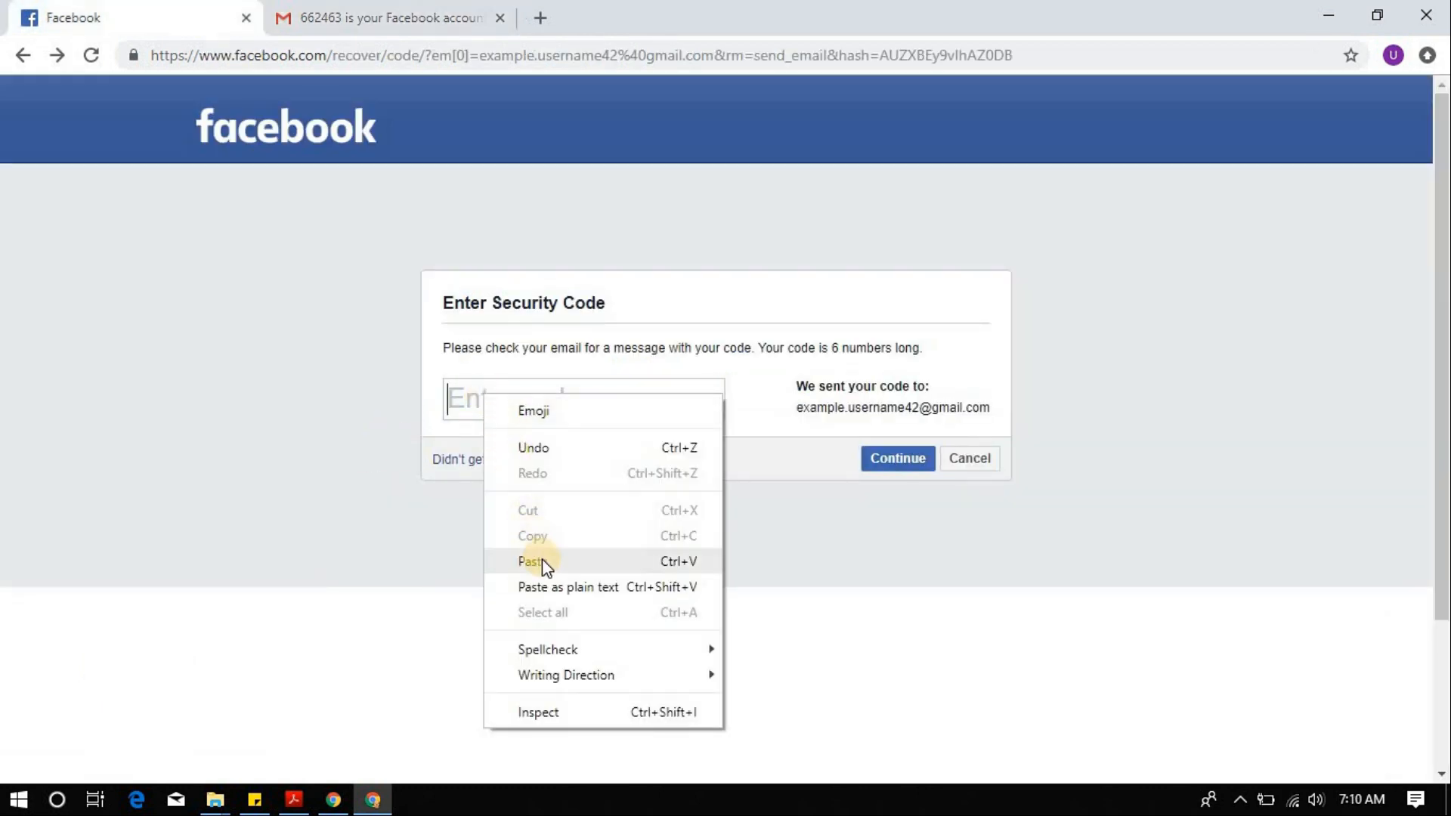
pyautogui.click(530, 561)
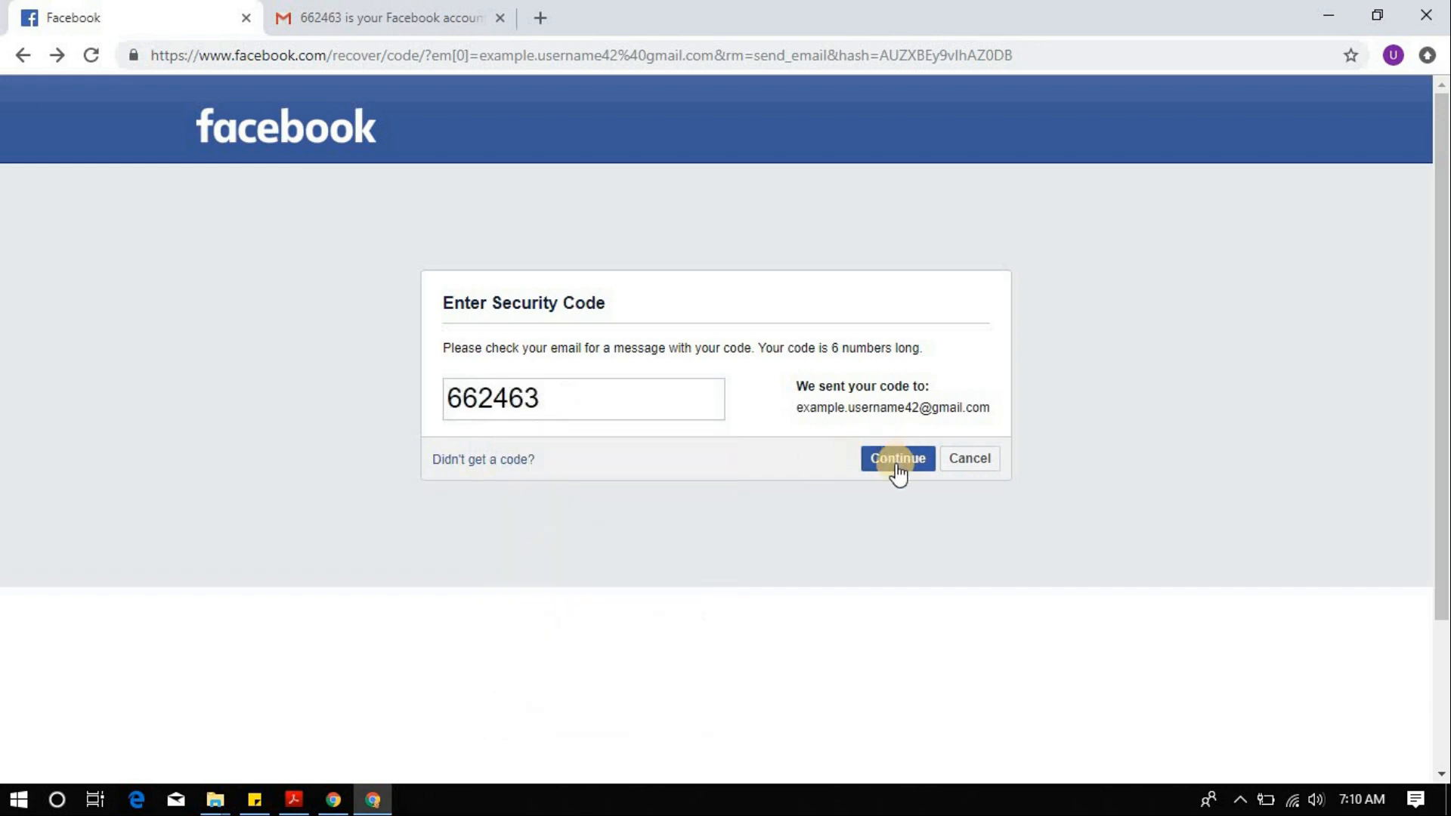
pyautogui.click(896, 458)
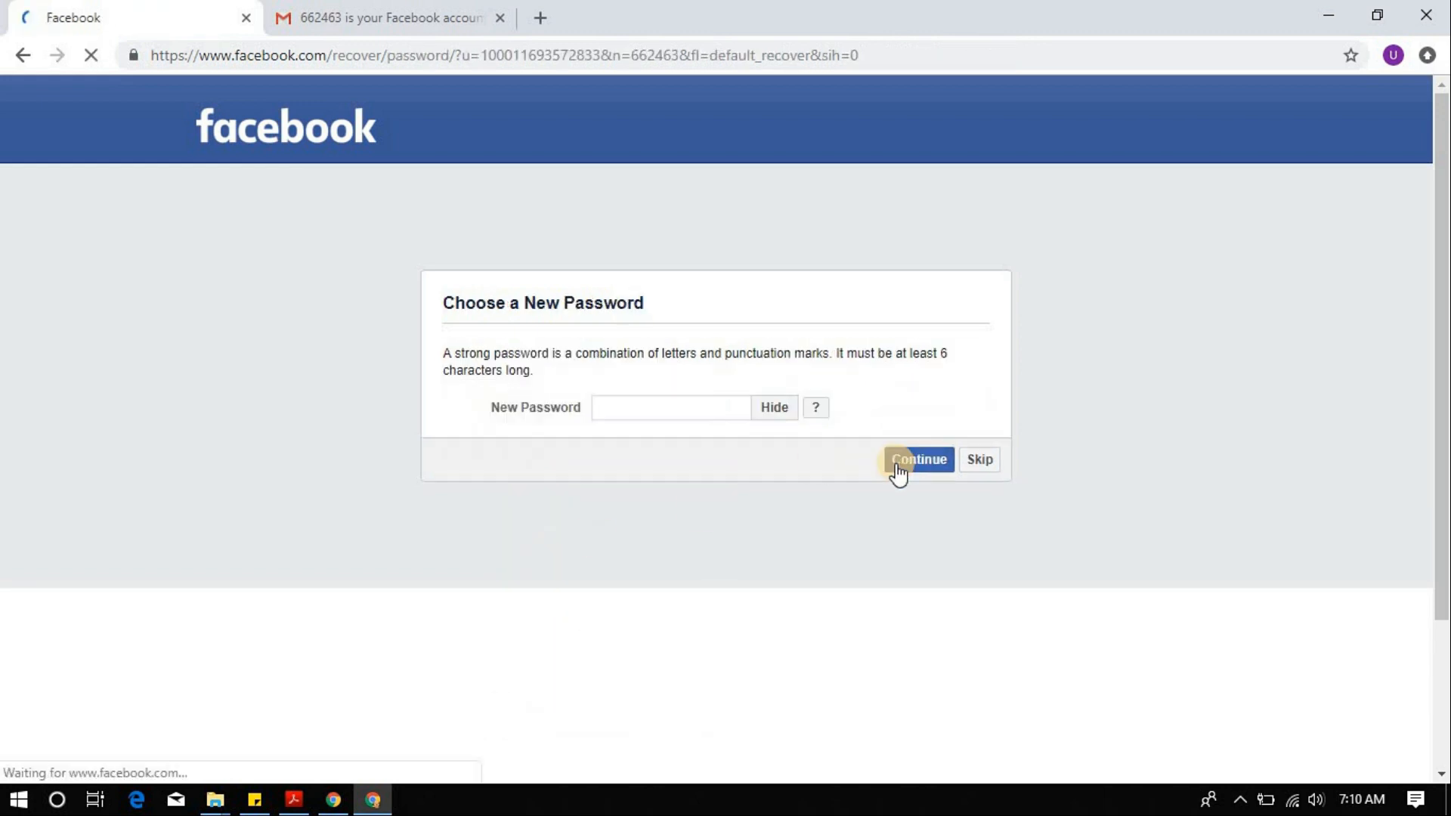
# Return to the Gmail message and follow its Change Password link.
pyautogui.click(389, 19)
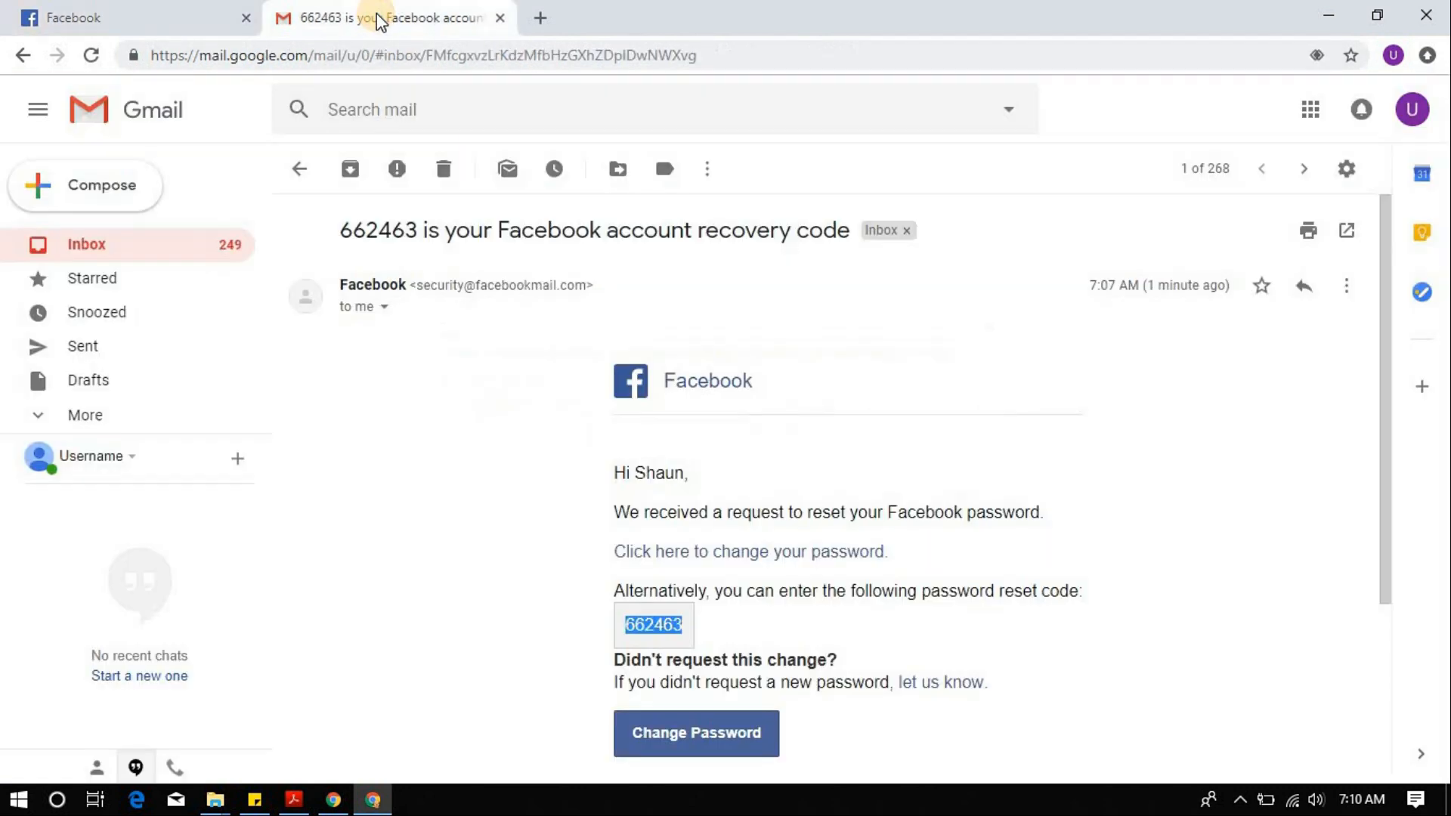
pyautogui.moveTo(696, 733)
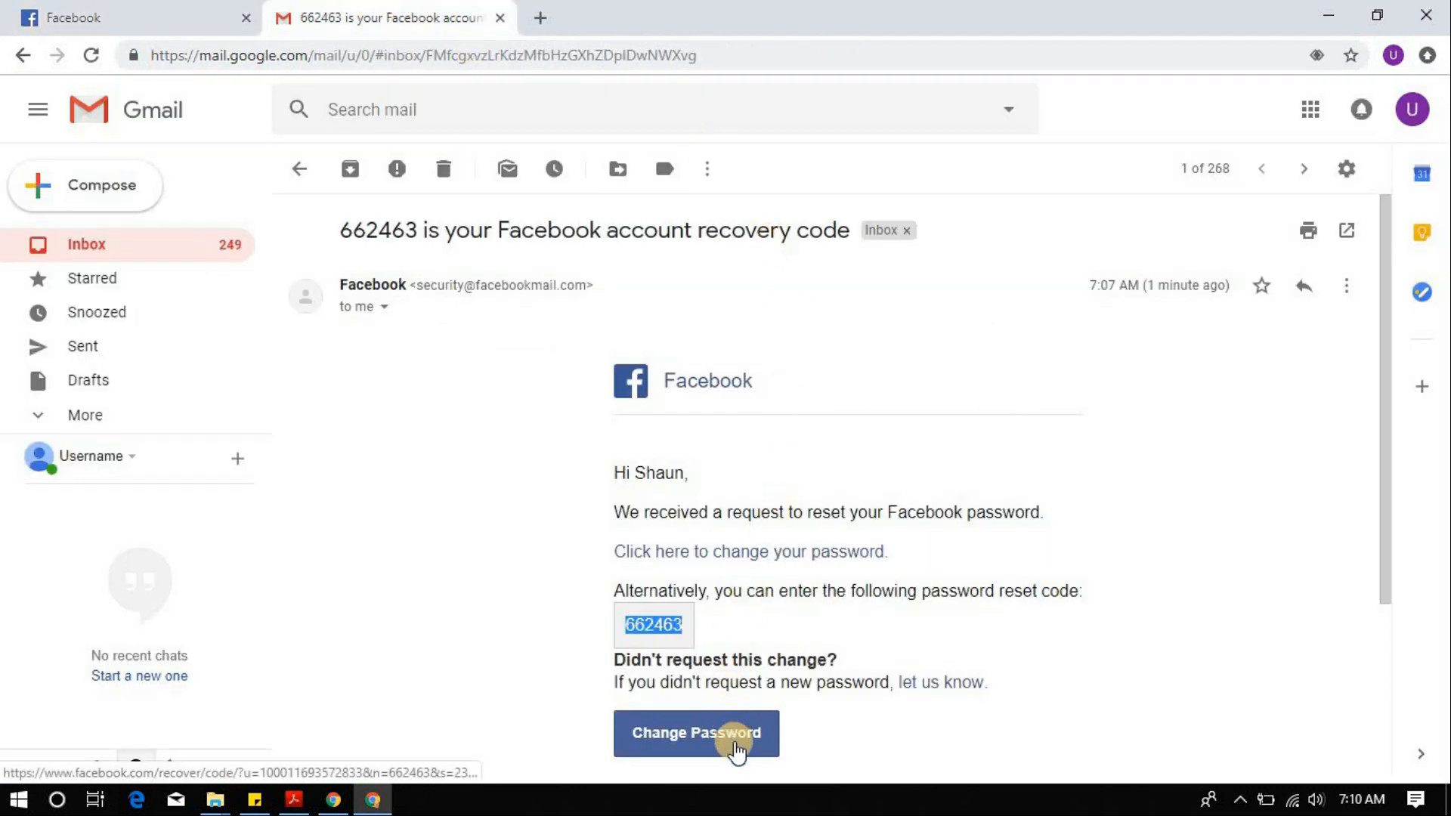
pyautogui.click(695, 733)
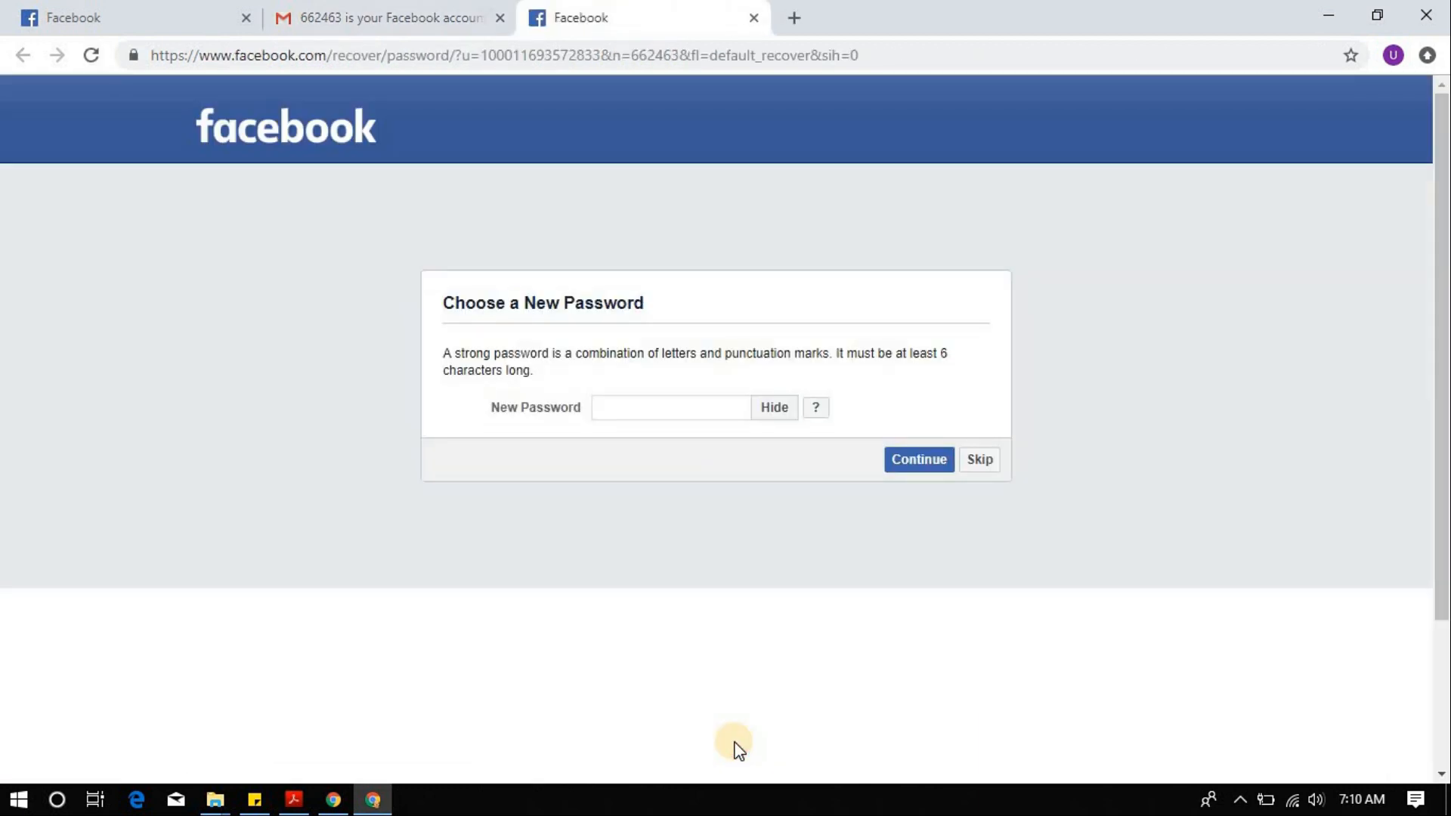
pyautogui.moveTo(620, 467)
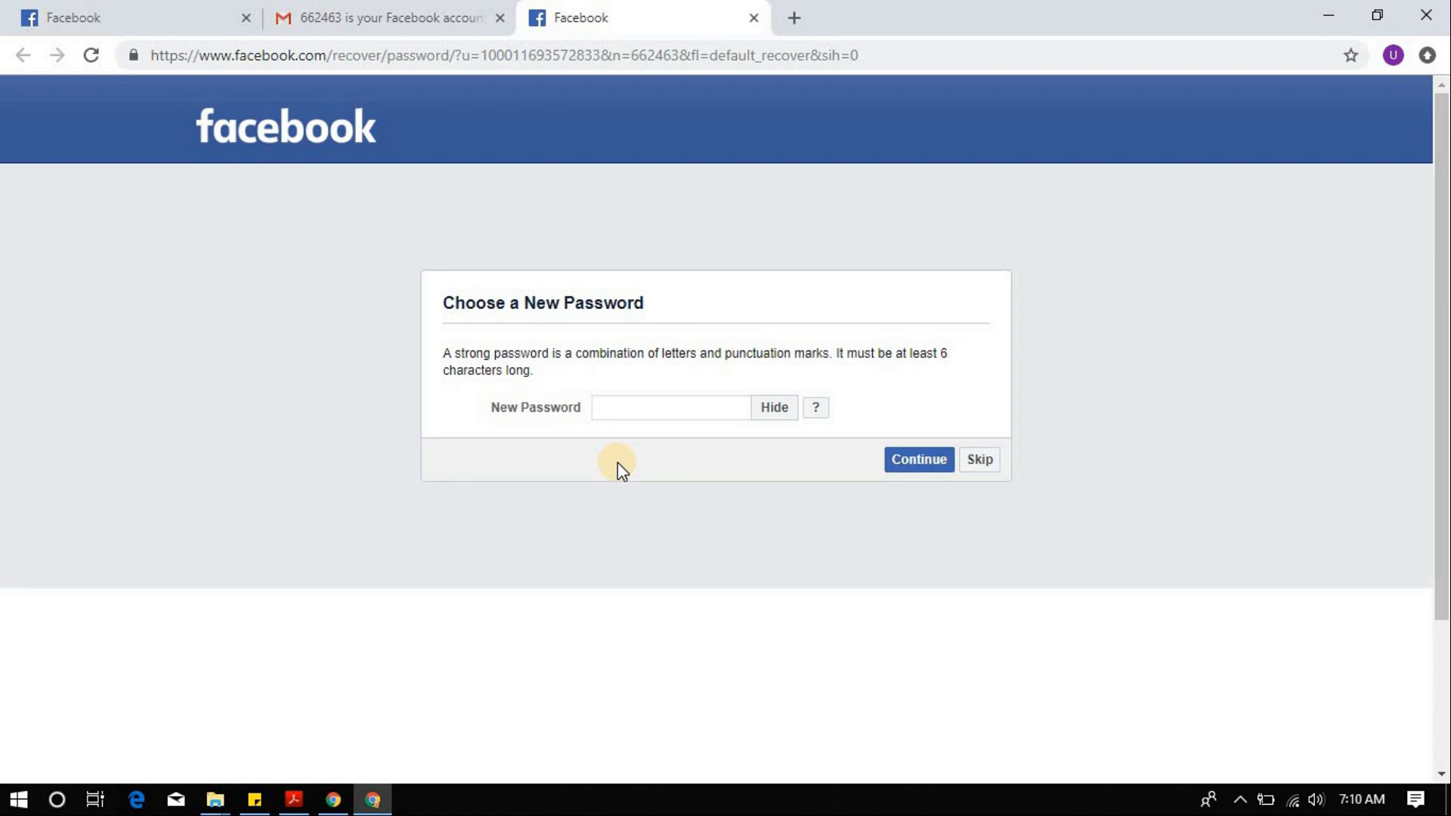
pyautogui.click(669, 407)
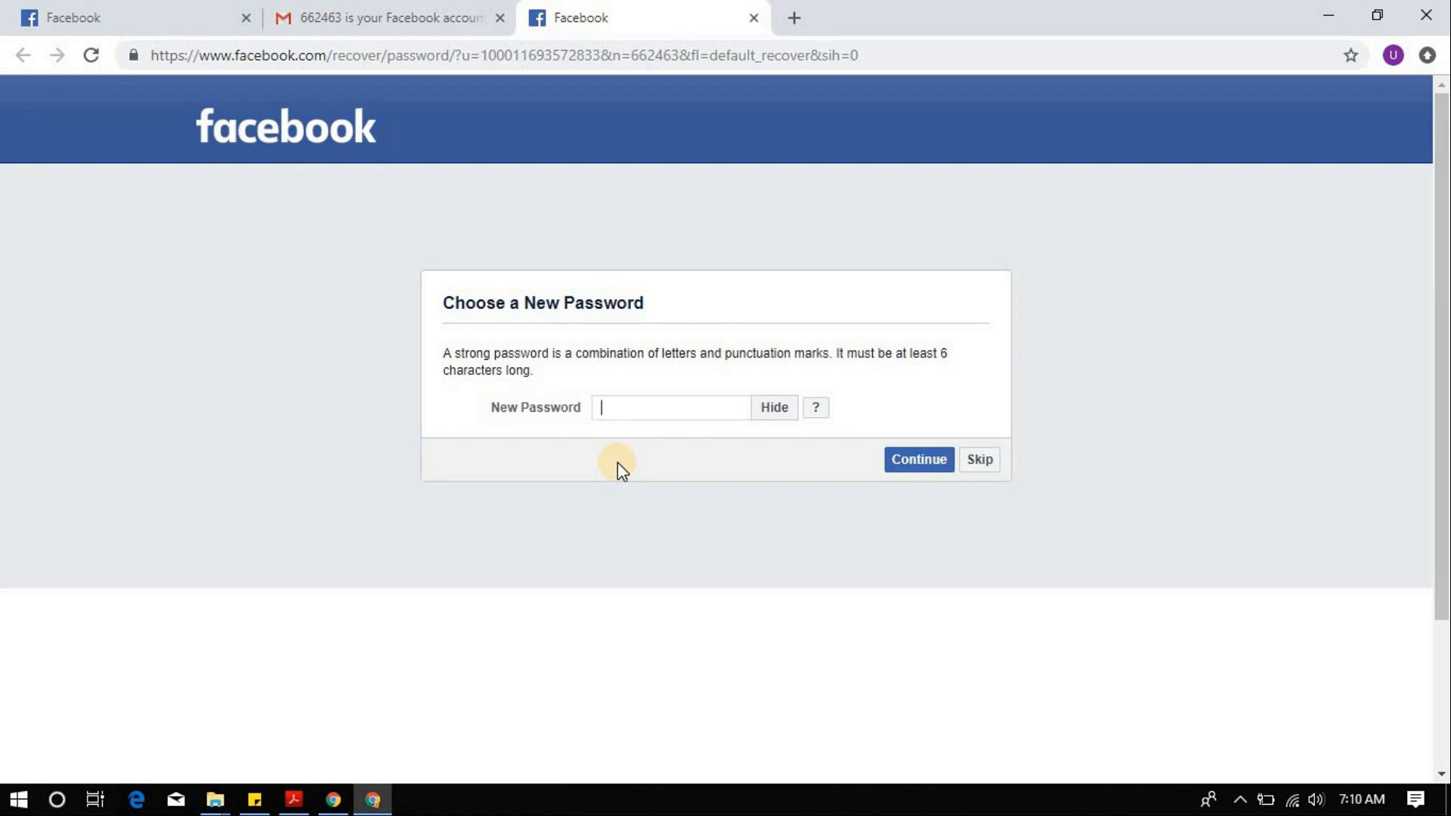